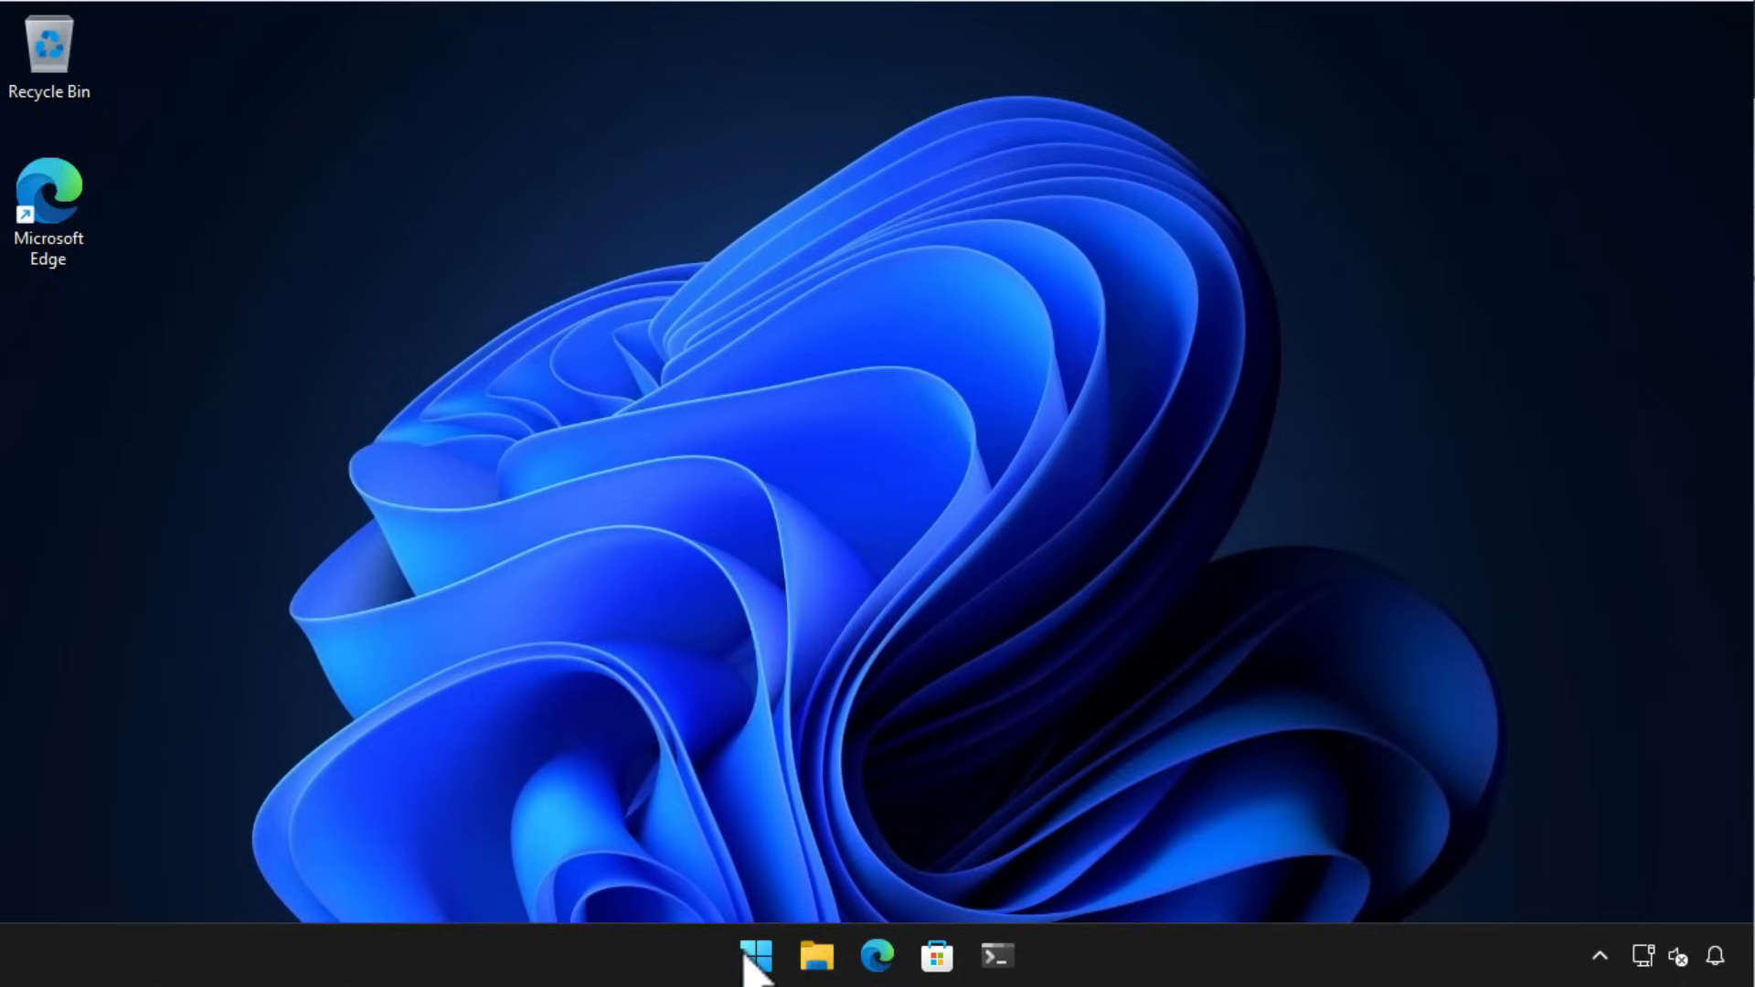
# Run a Windows Update check so the Defender intelligence update installs, then close Settings
pyautogui.click(754, 956)
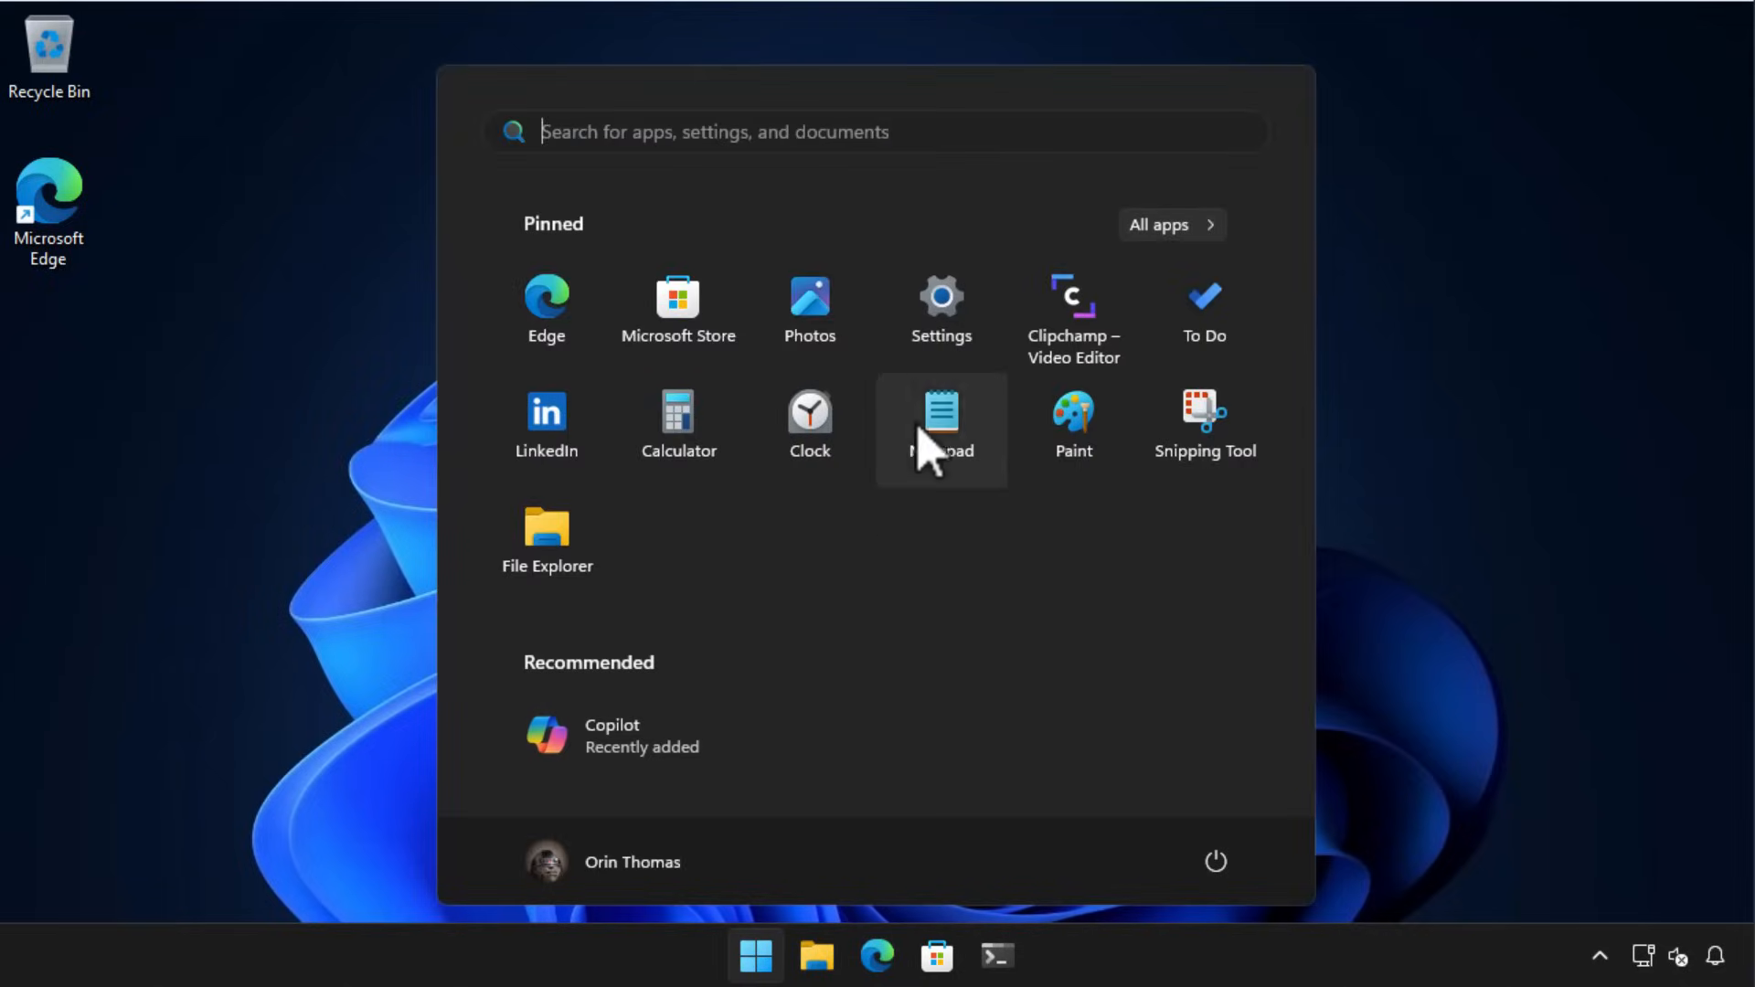
pyautogui.click(941, 308)
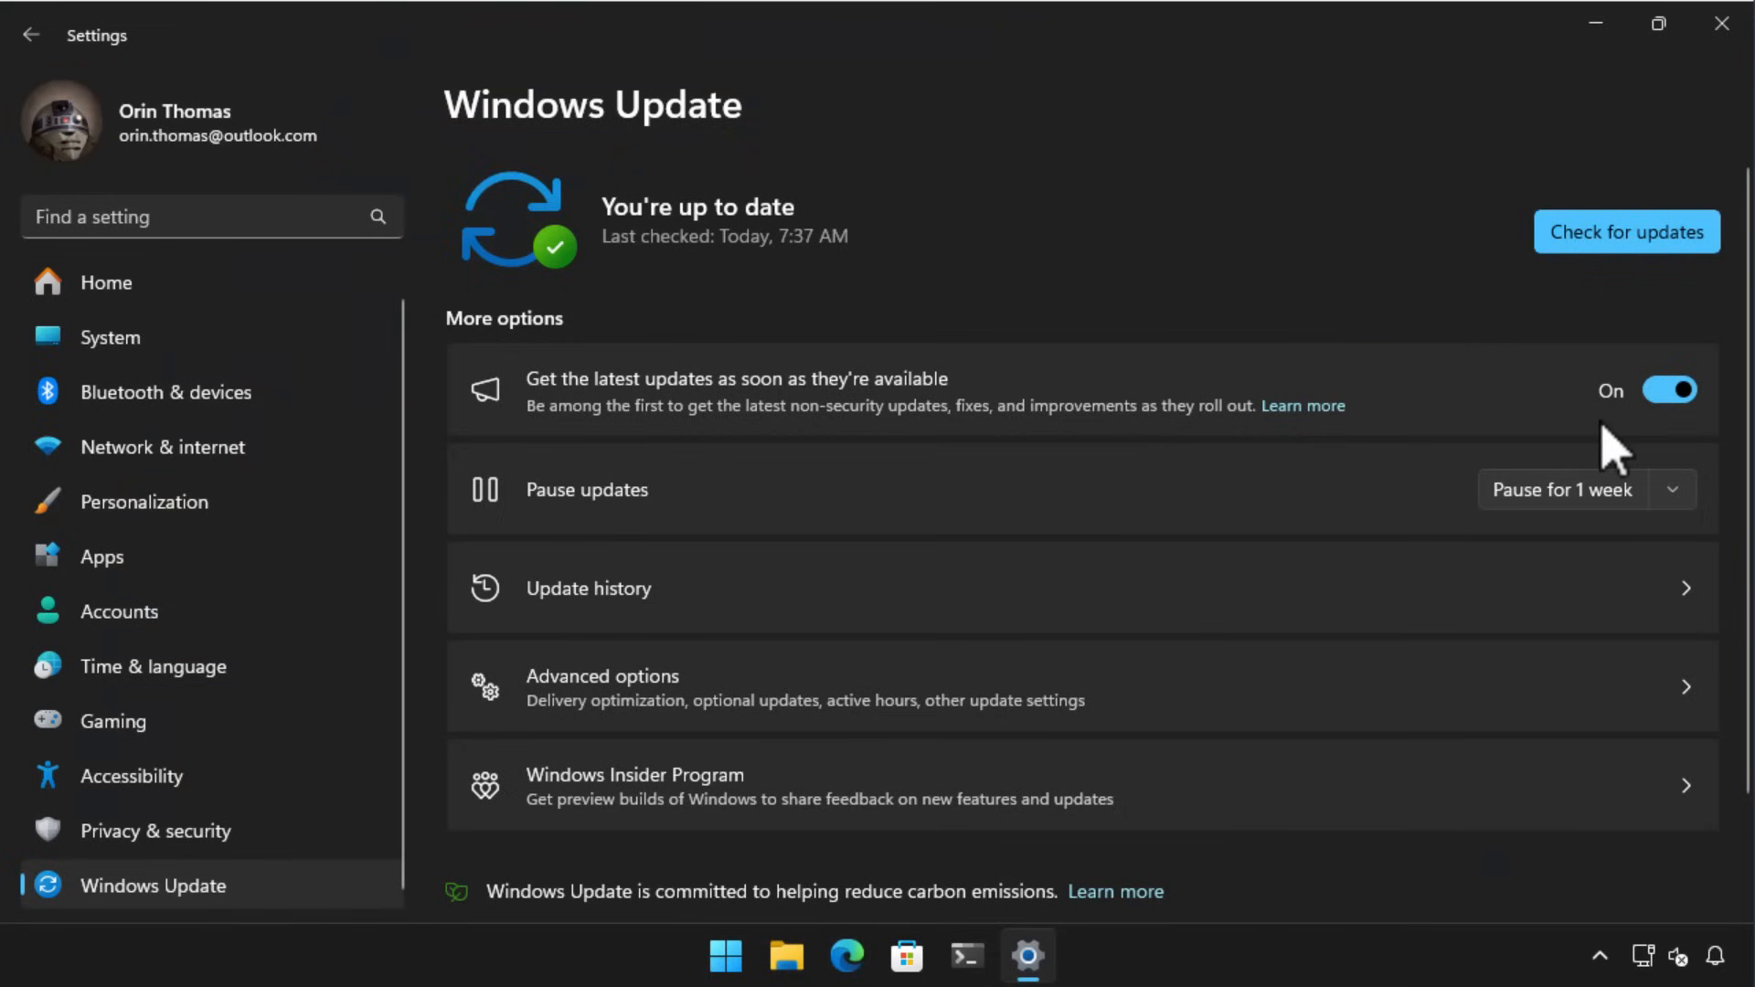
pyautogui.click(1625, 231)
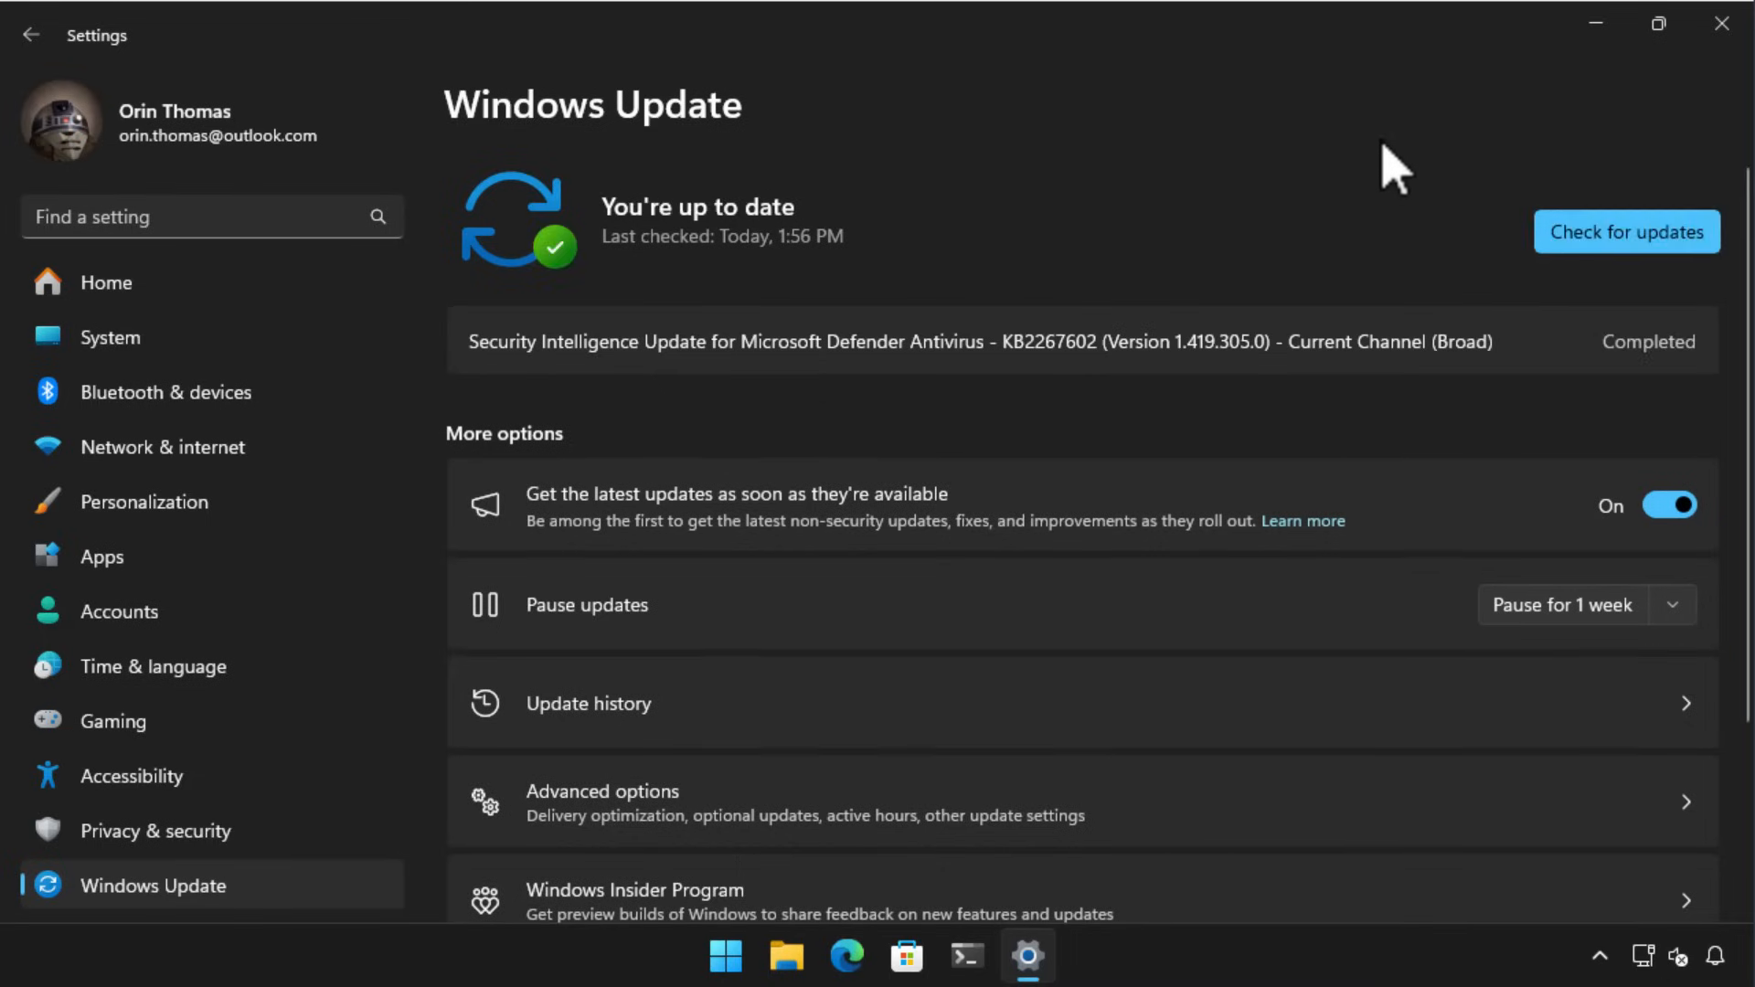
pyautogui.scroll(-3)
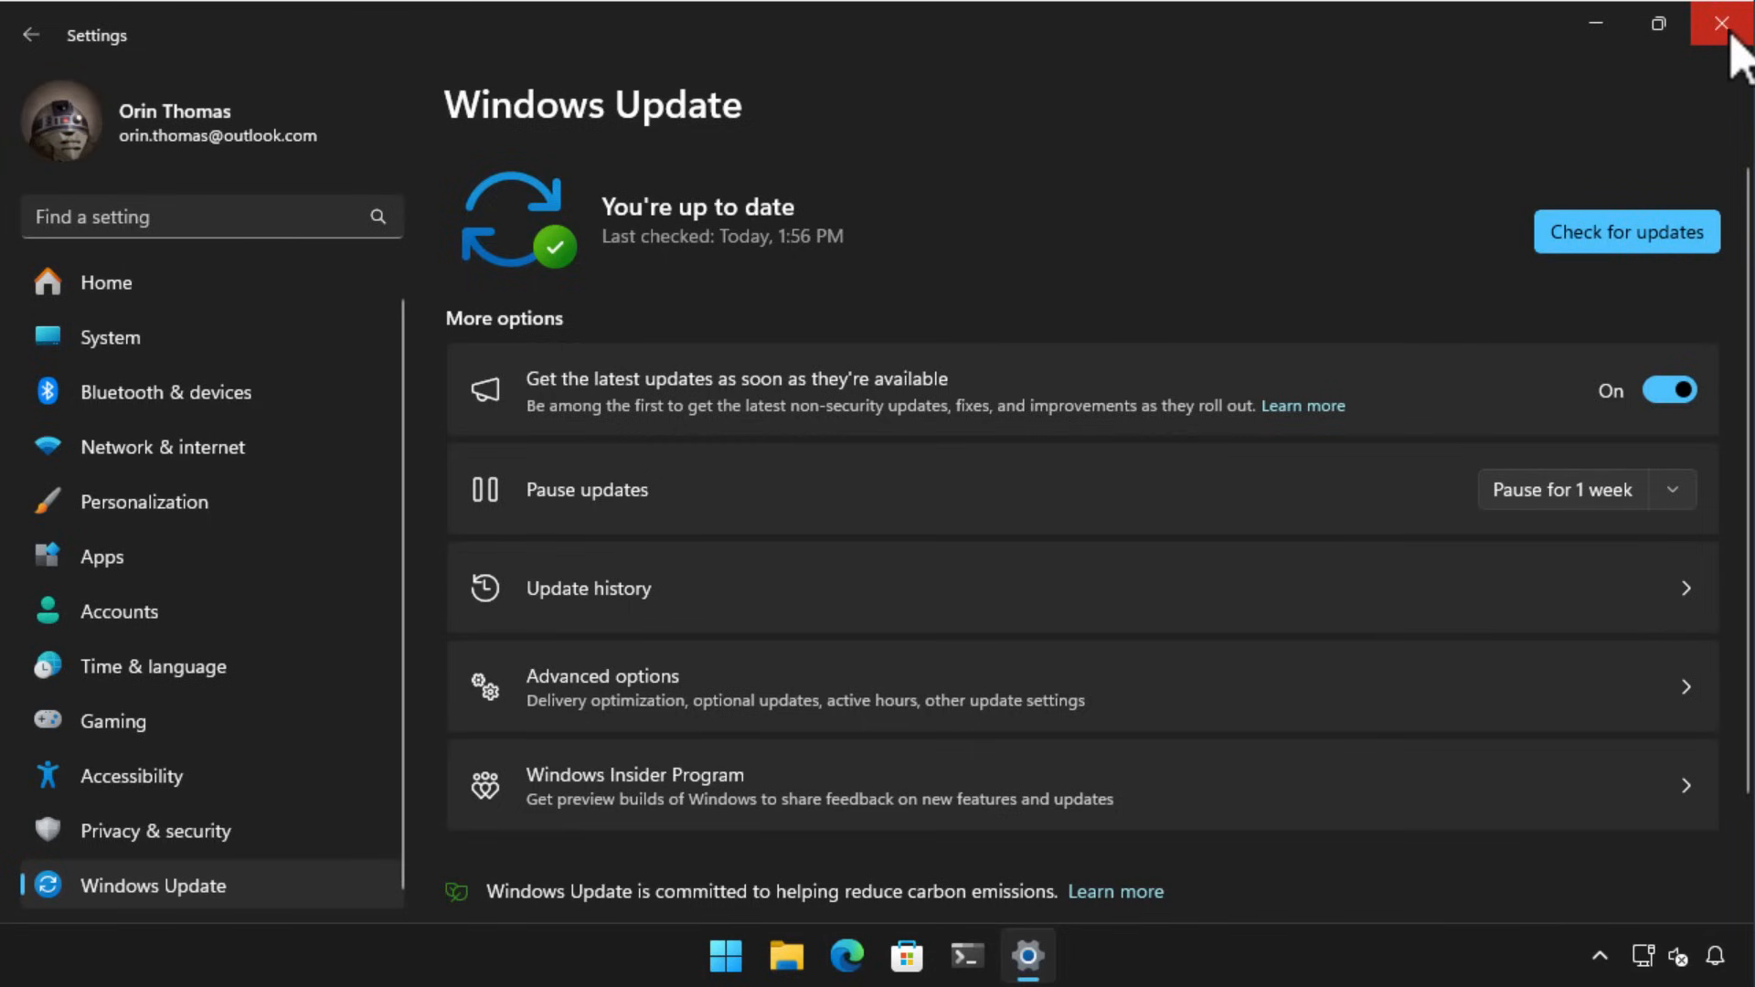
pyautogui.click(1721, 22)
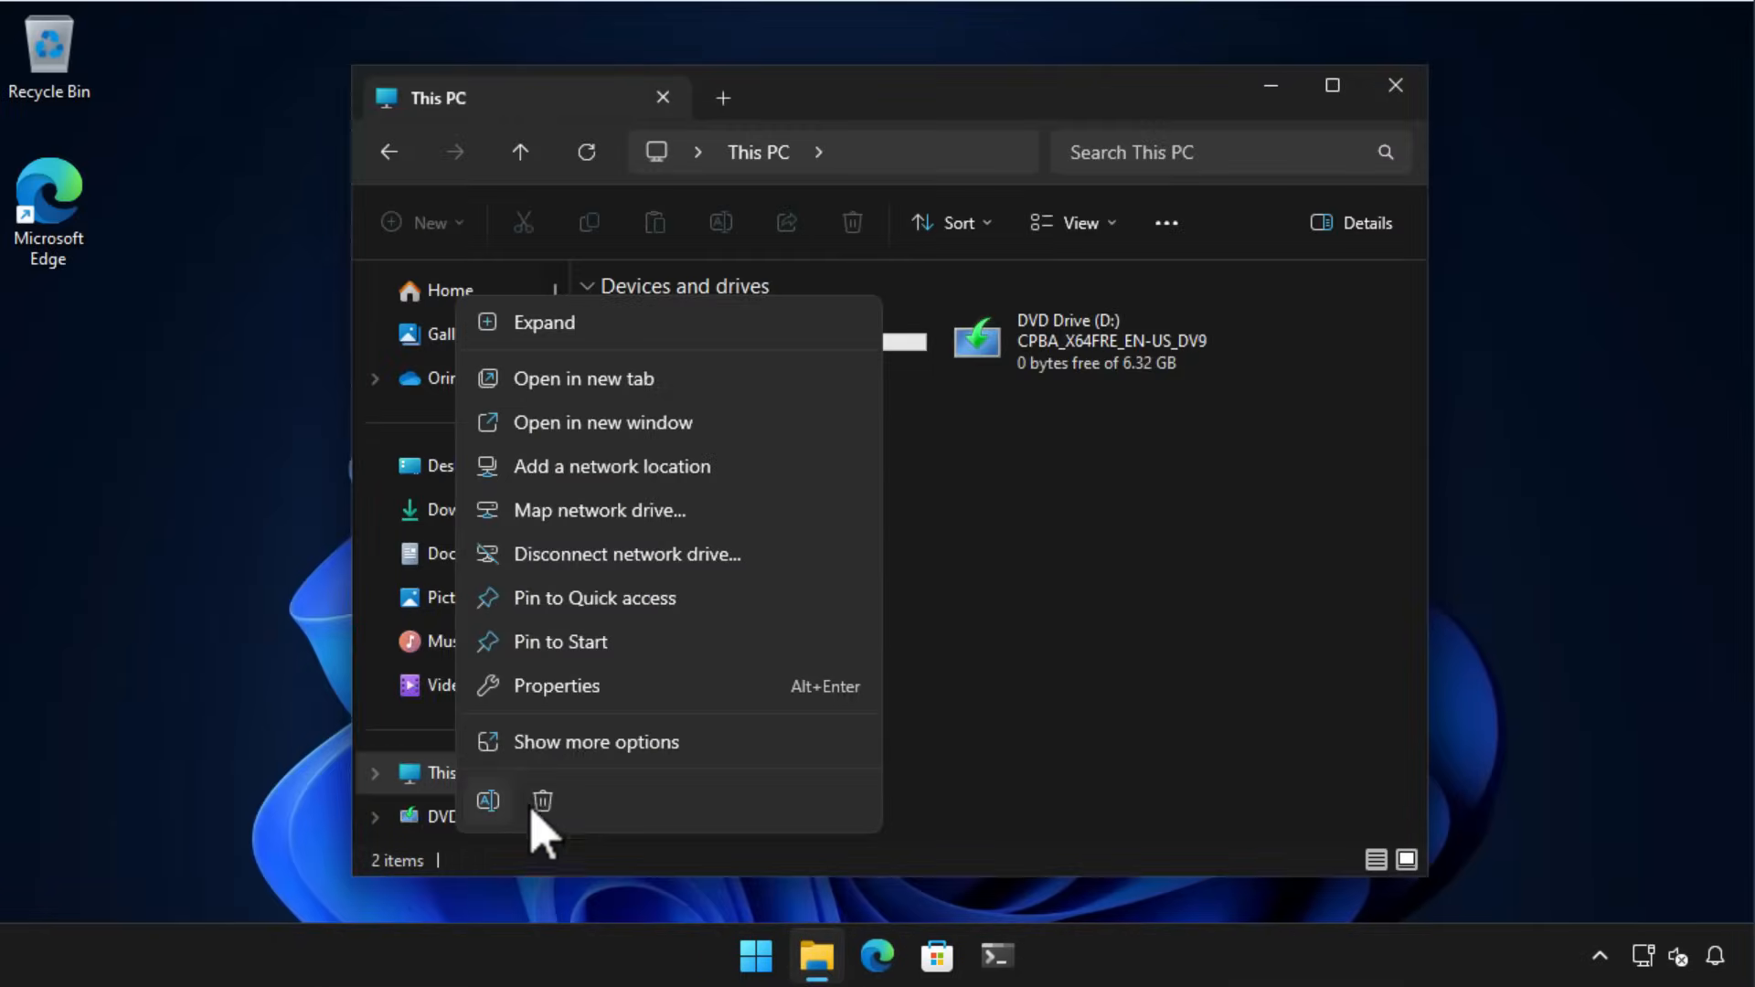
# Open This PC properties to confirm Windows 11 Pro version 23H2, then close Settings
pyautogui.click(557, 685)
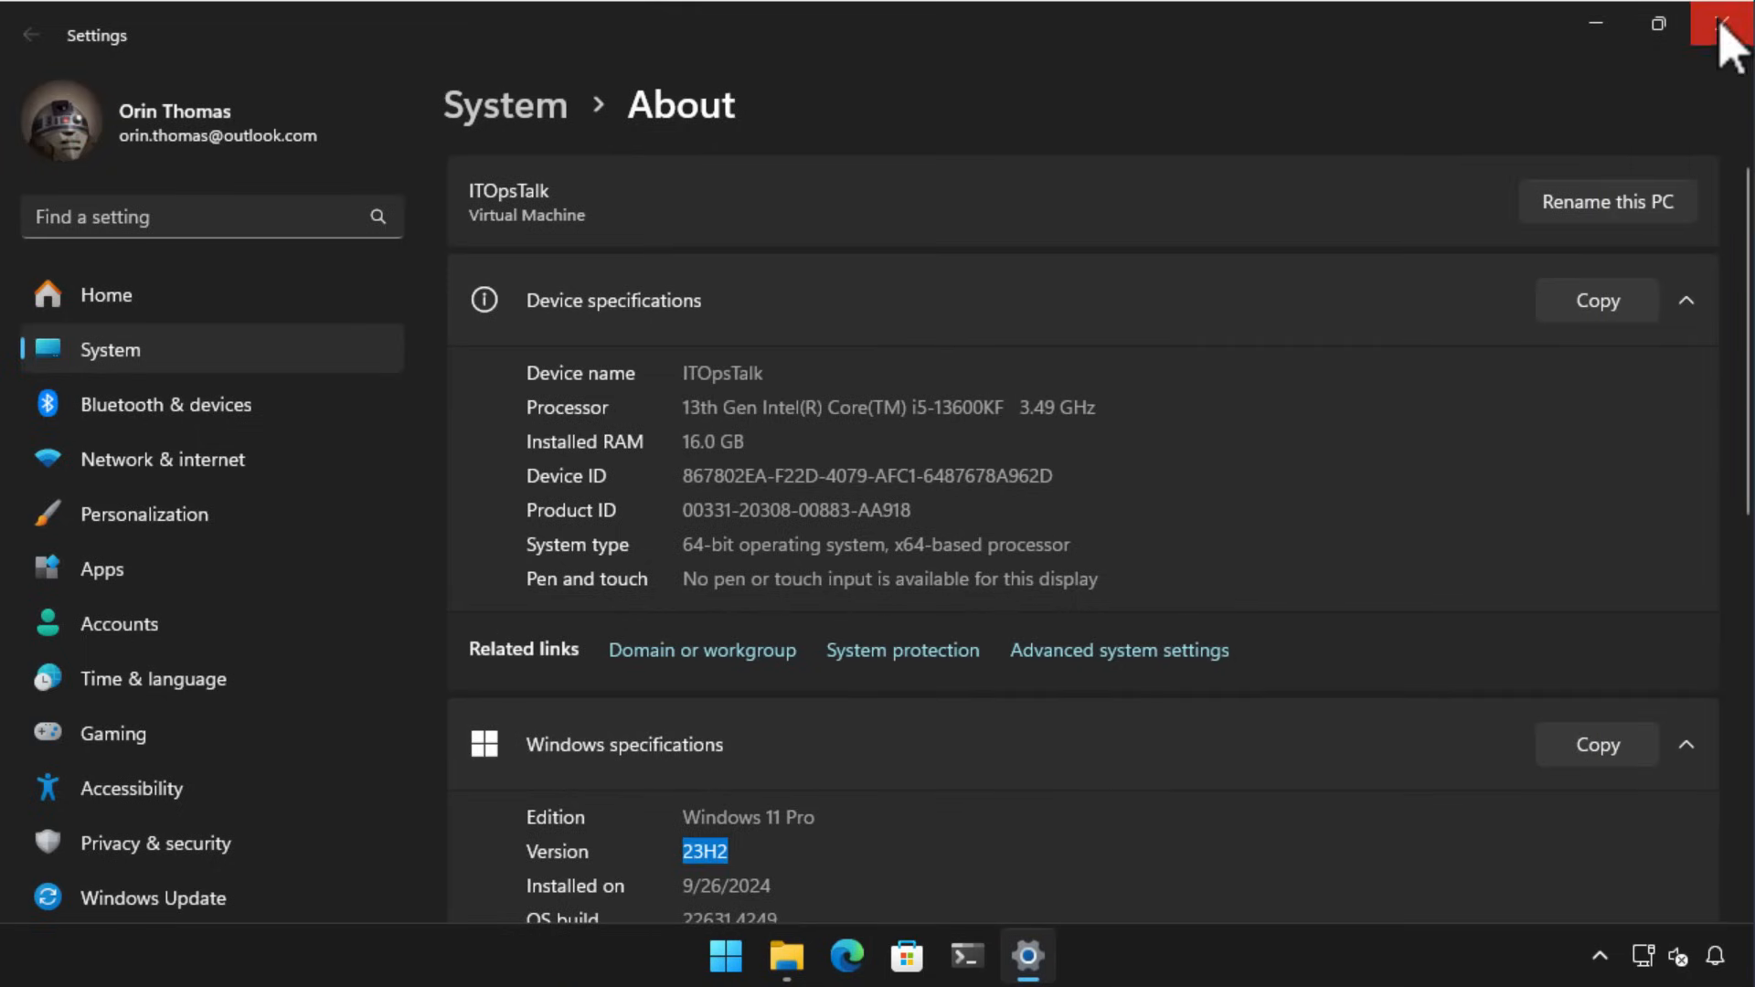
pyautogui.click(1724, 22)
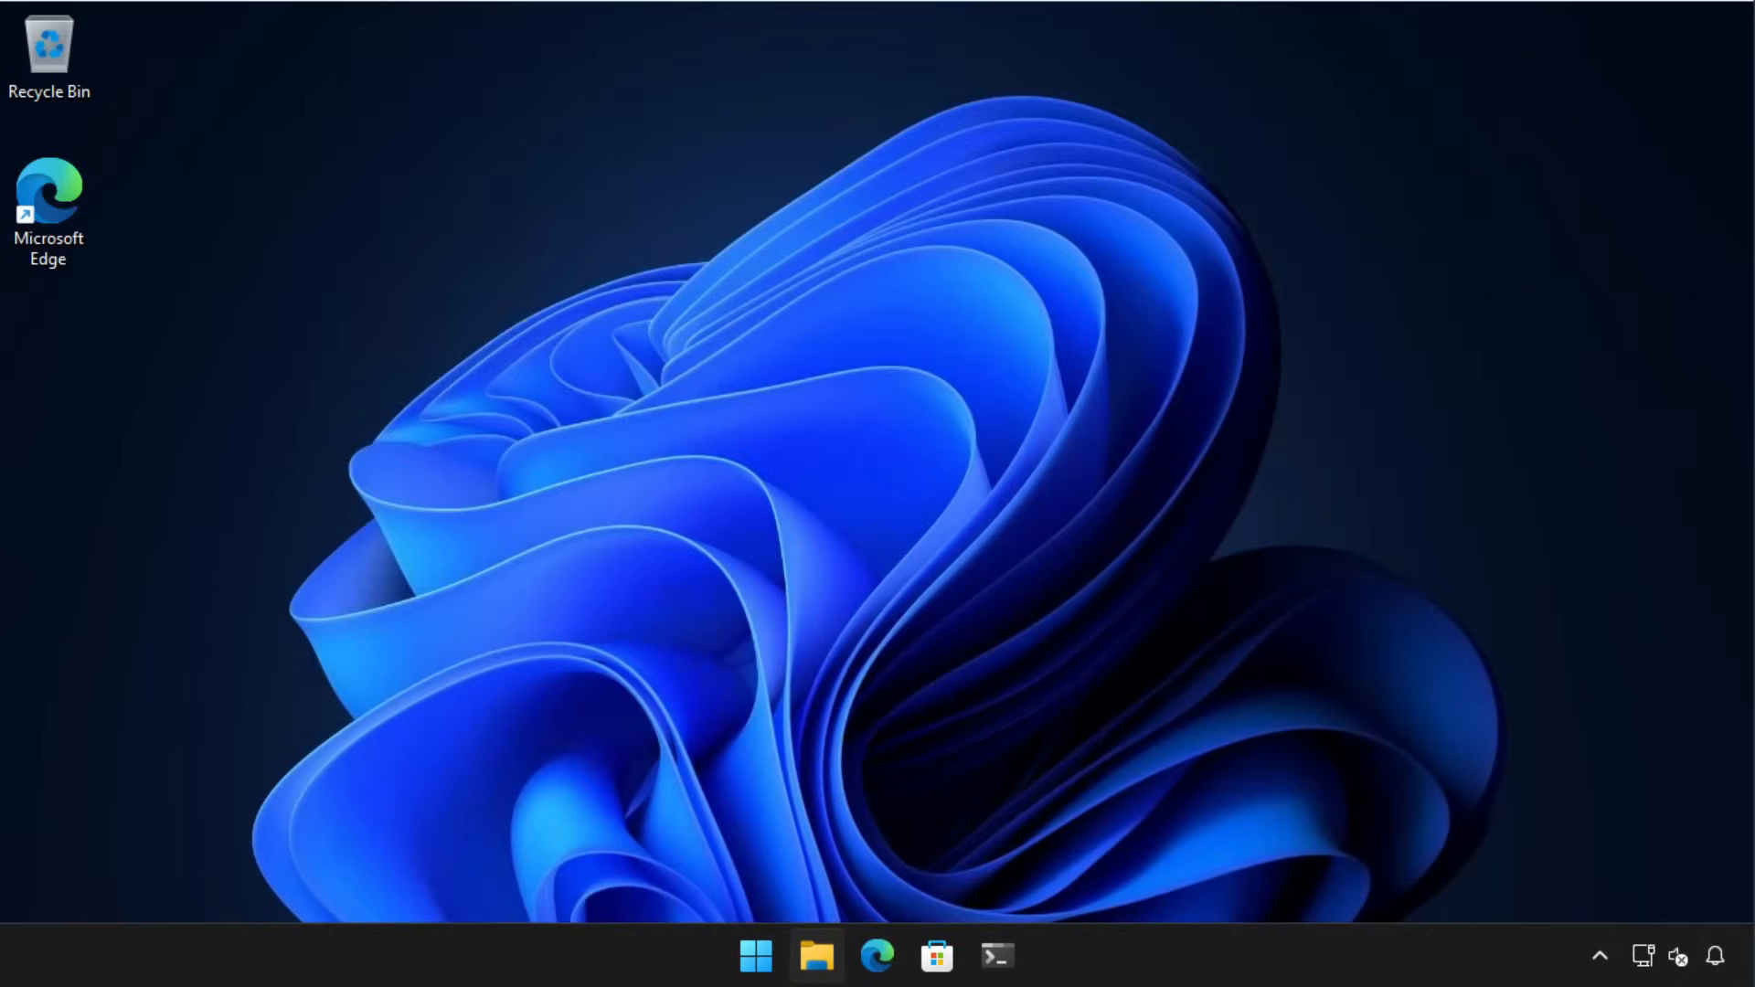
# Start downloading the 11 pending Microsoft Store app updates, then close the Store
pyautogui.click(937, 957)
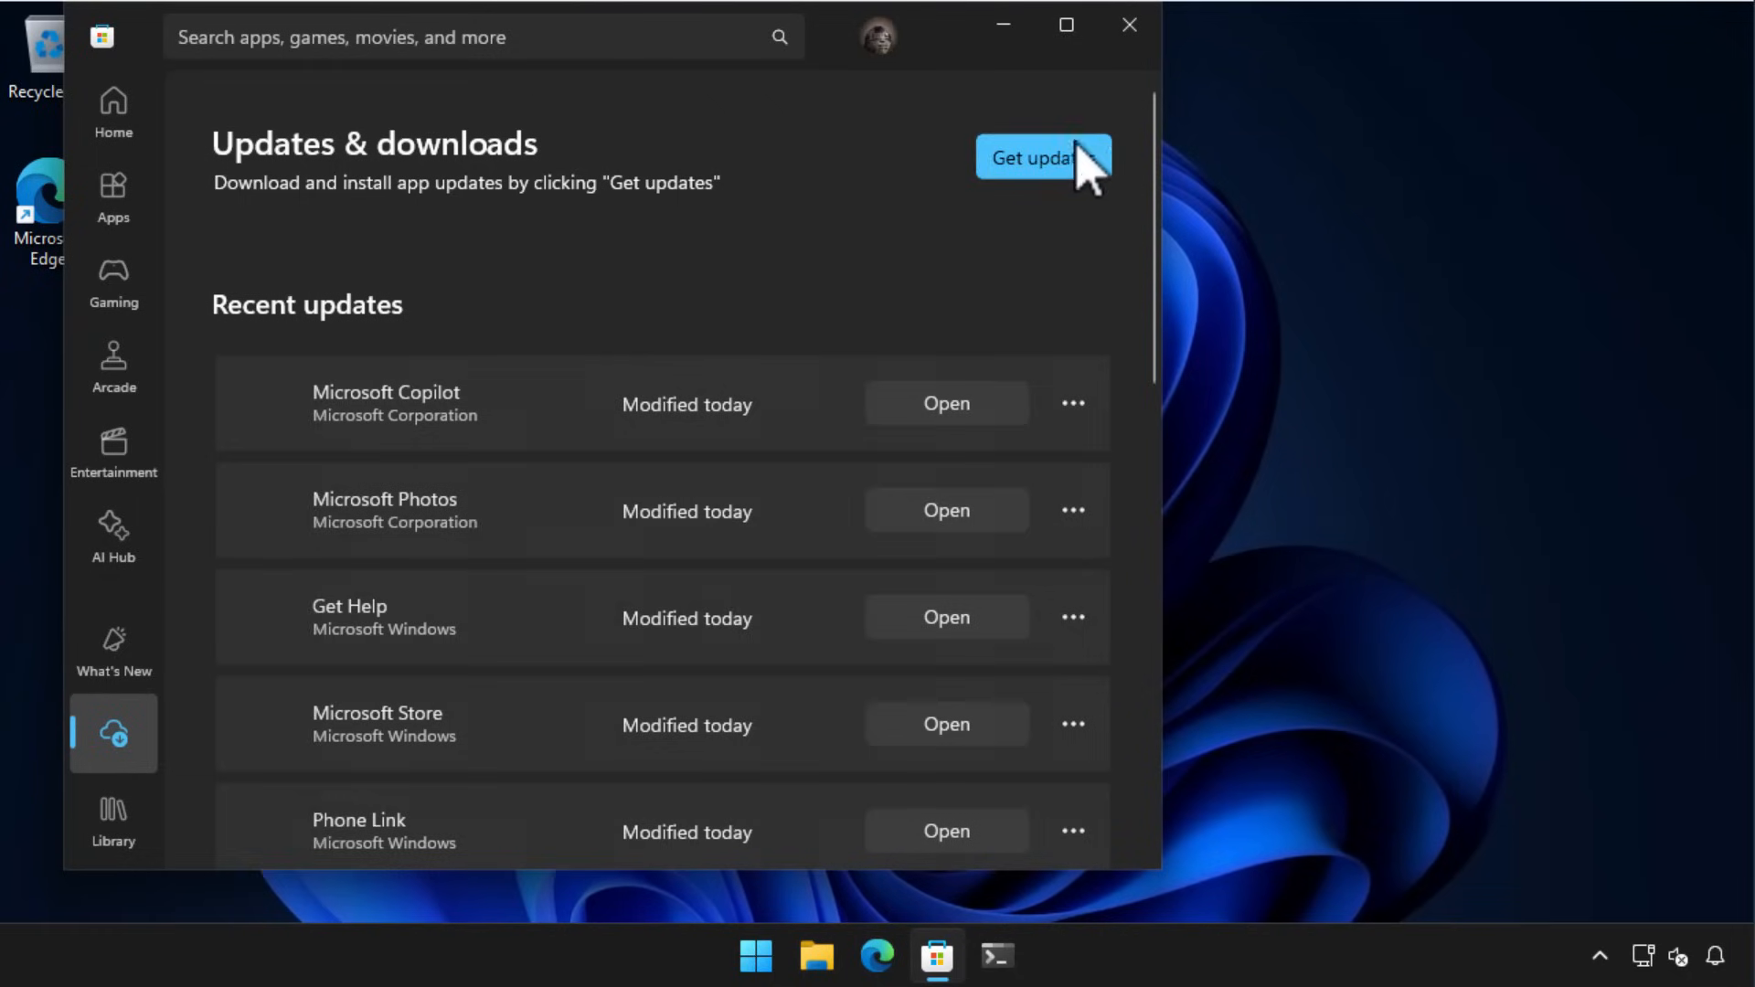
pyautogui.click(1042, 156)
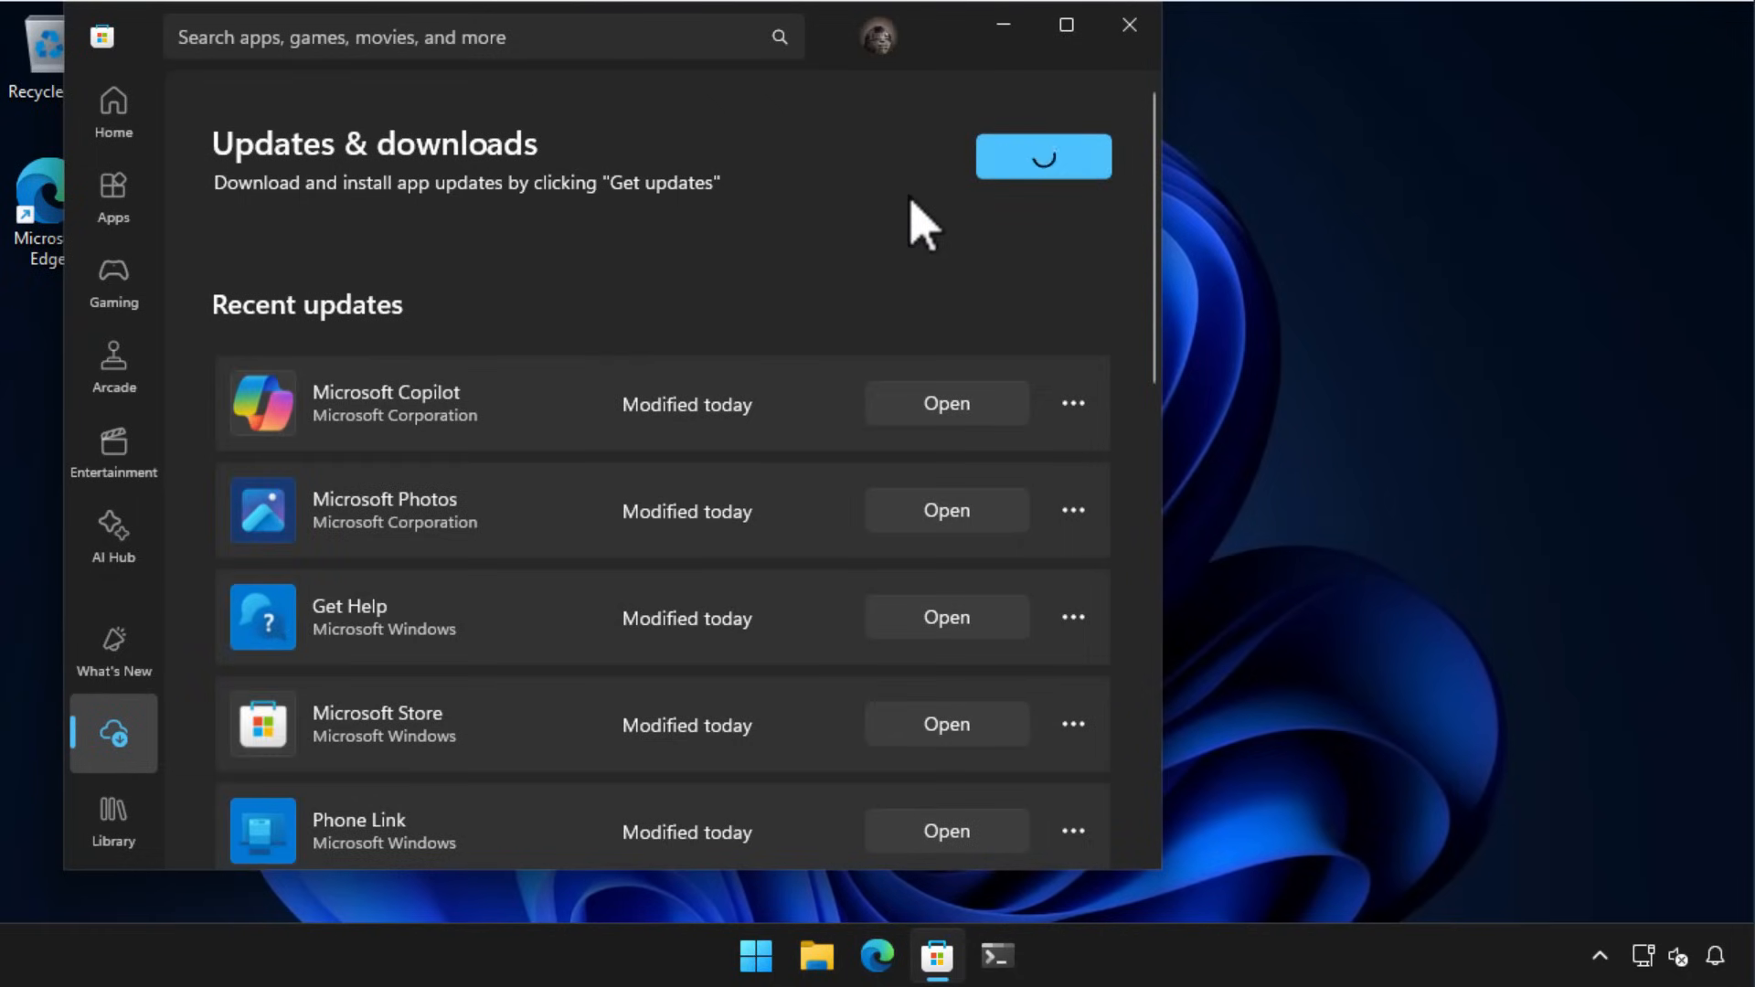
pyautogui.click(1043, 156)
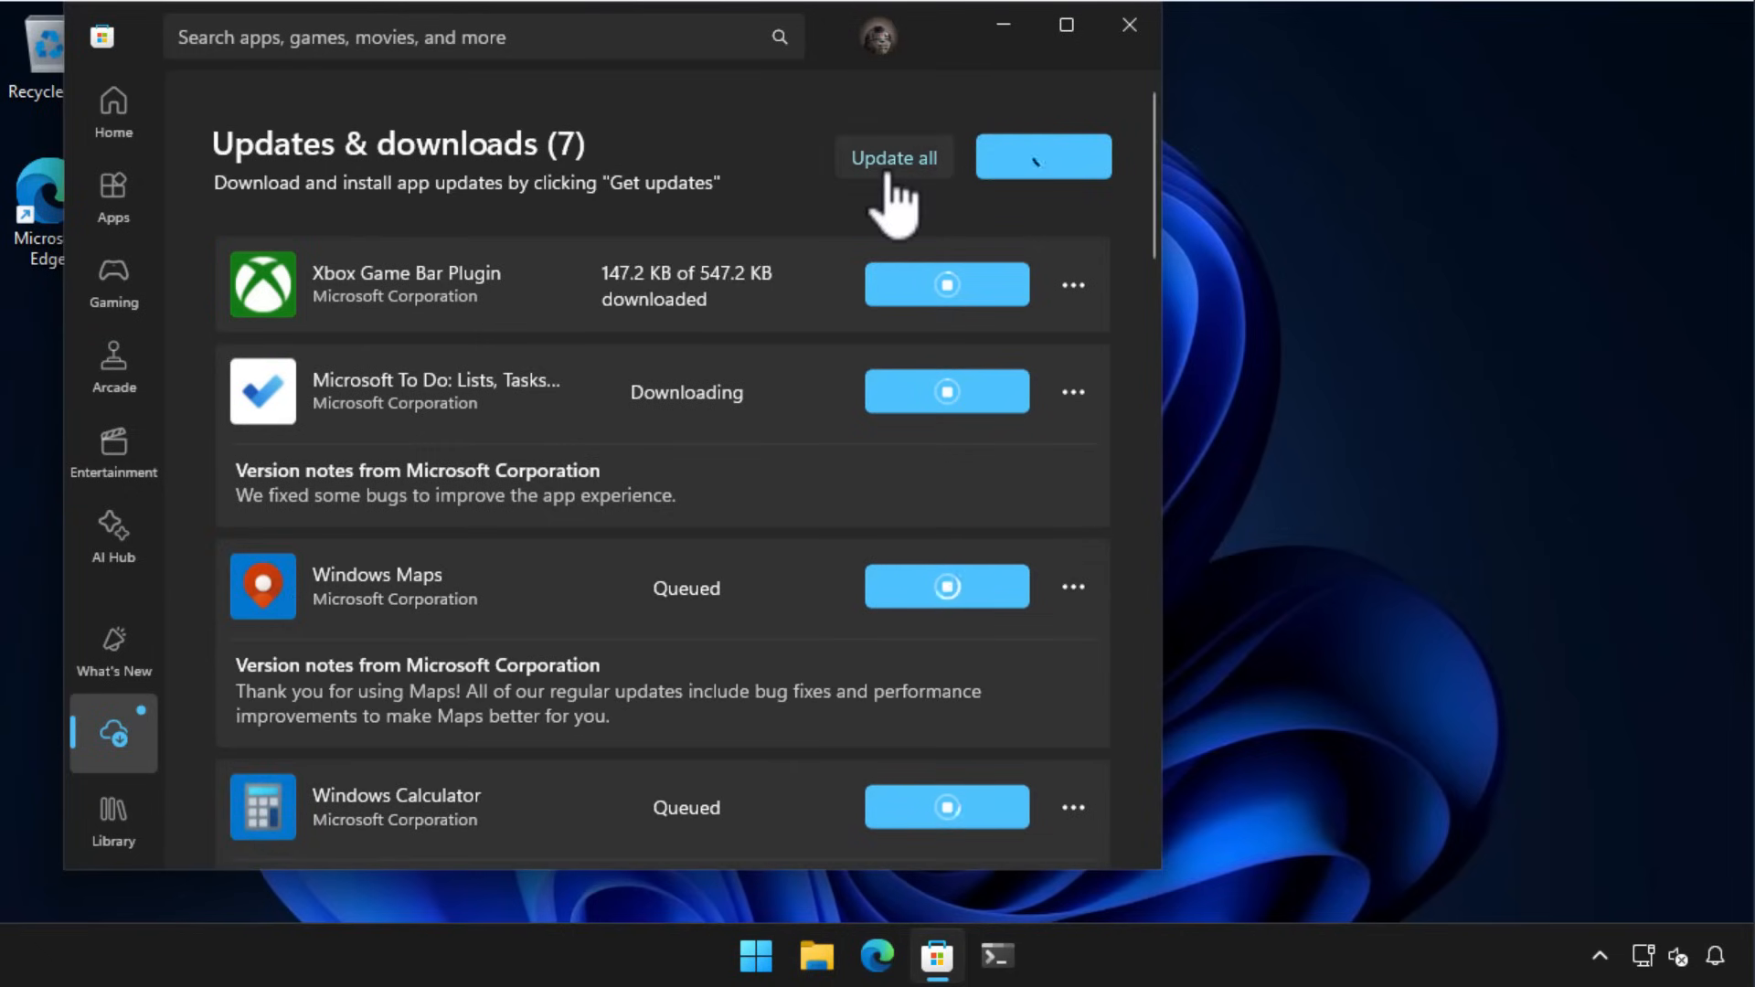
pyautogui.moveTo(1130, 25)
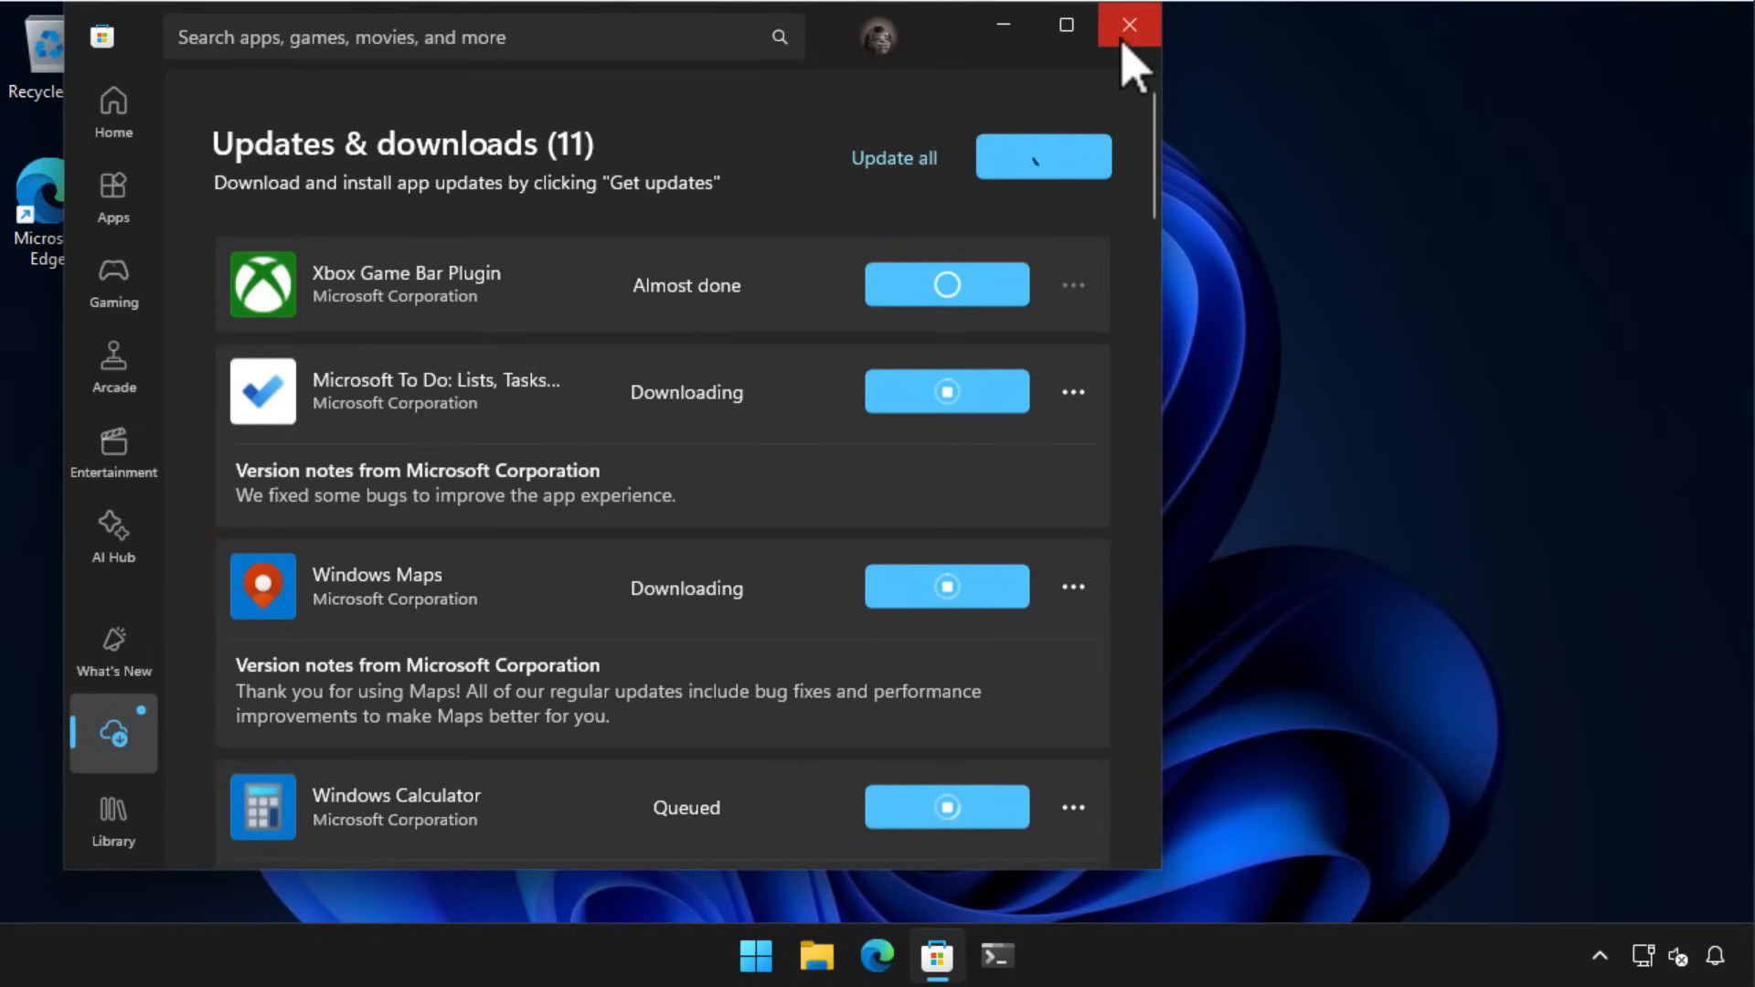
pyautogui.click(1127, 24)
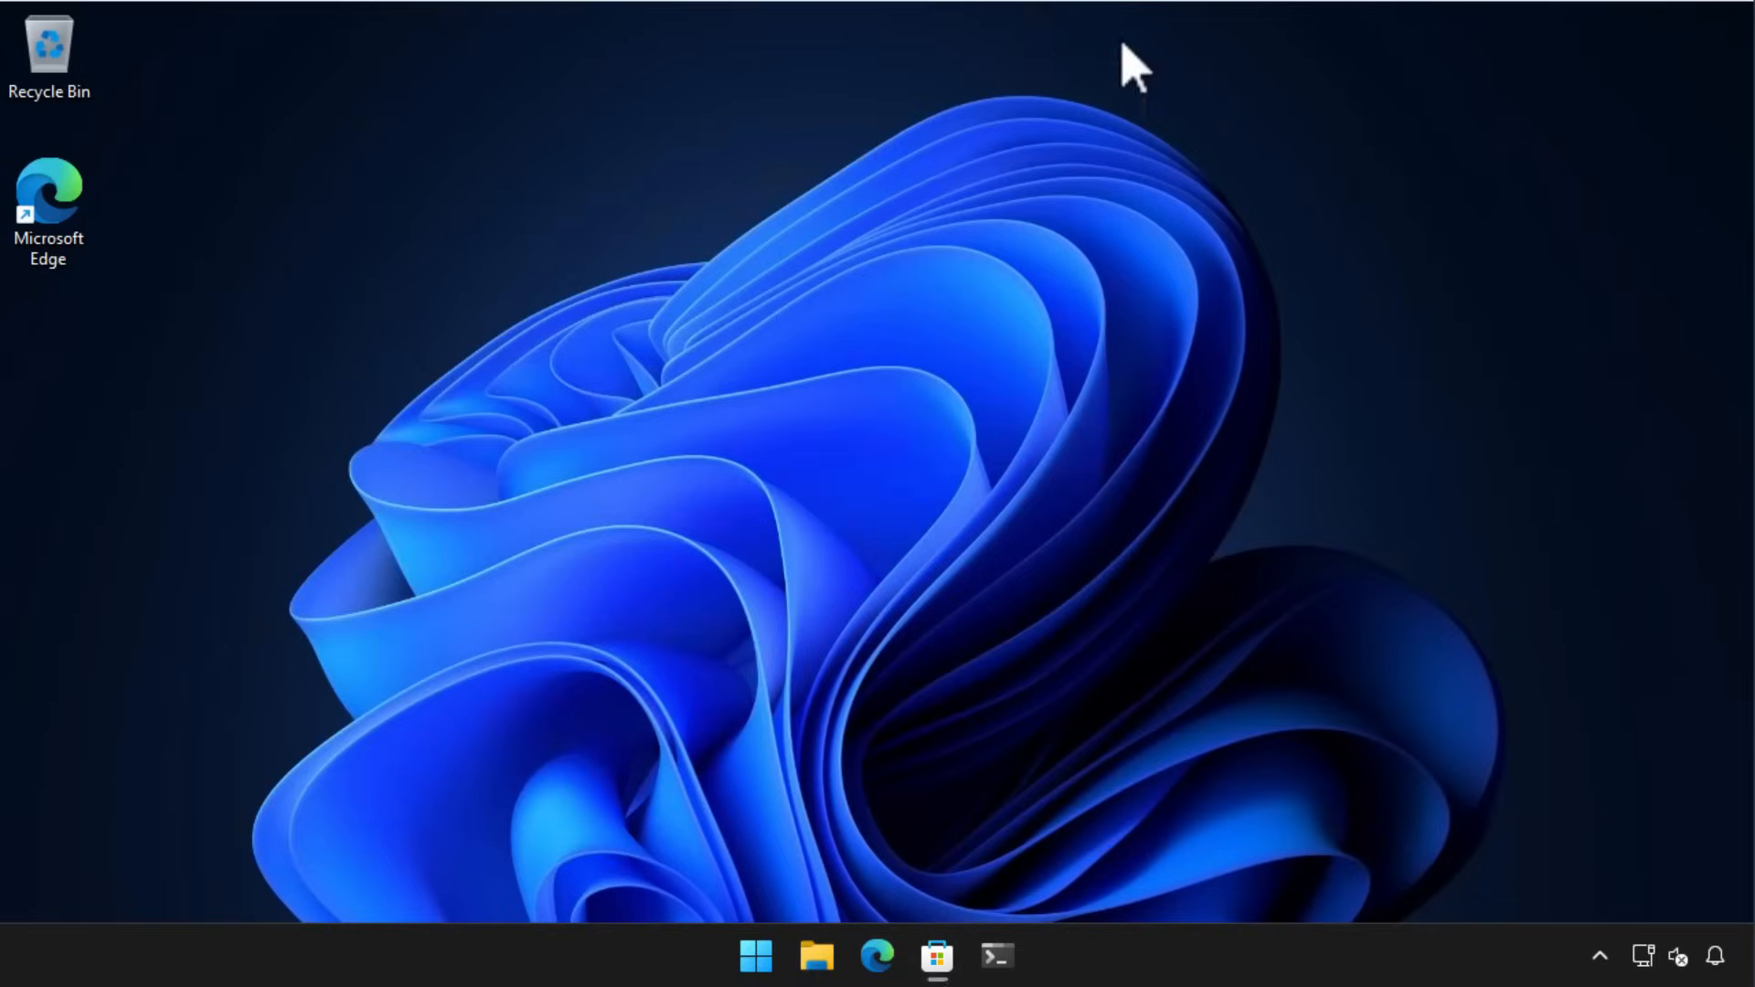
# Launch Windows Terminal as administrator from the Start button's admin menu
pyautogui.rightClick(756, 957)
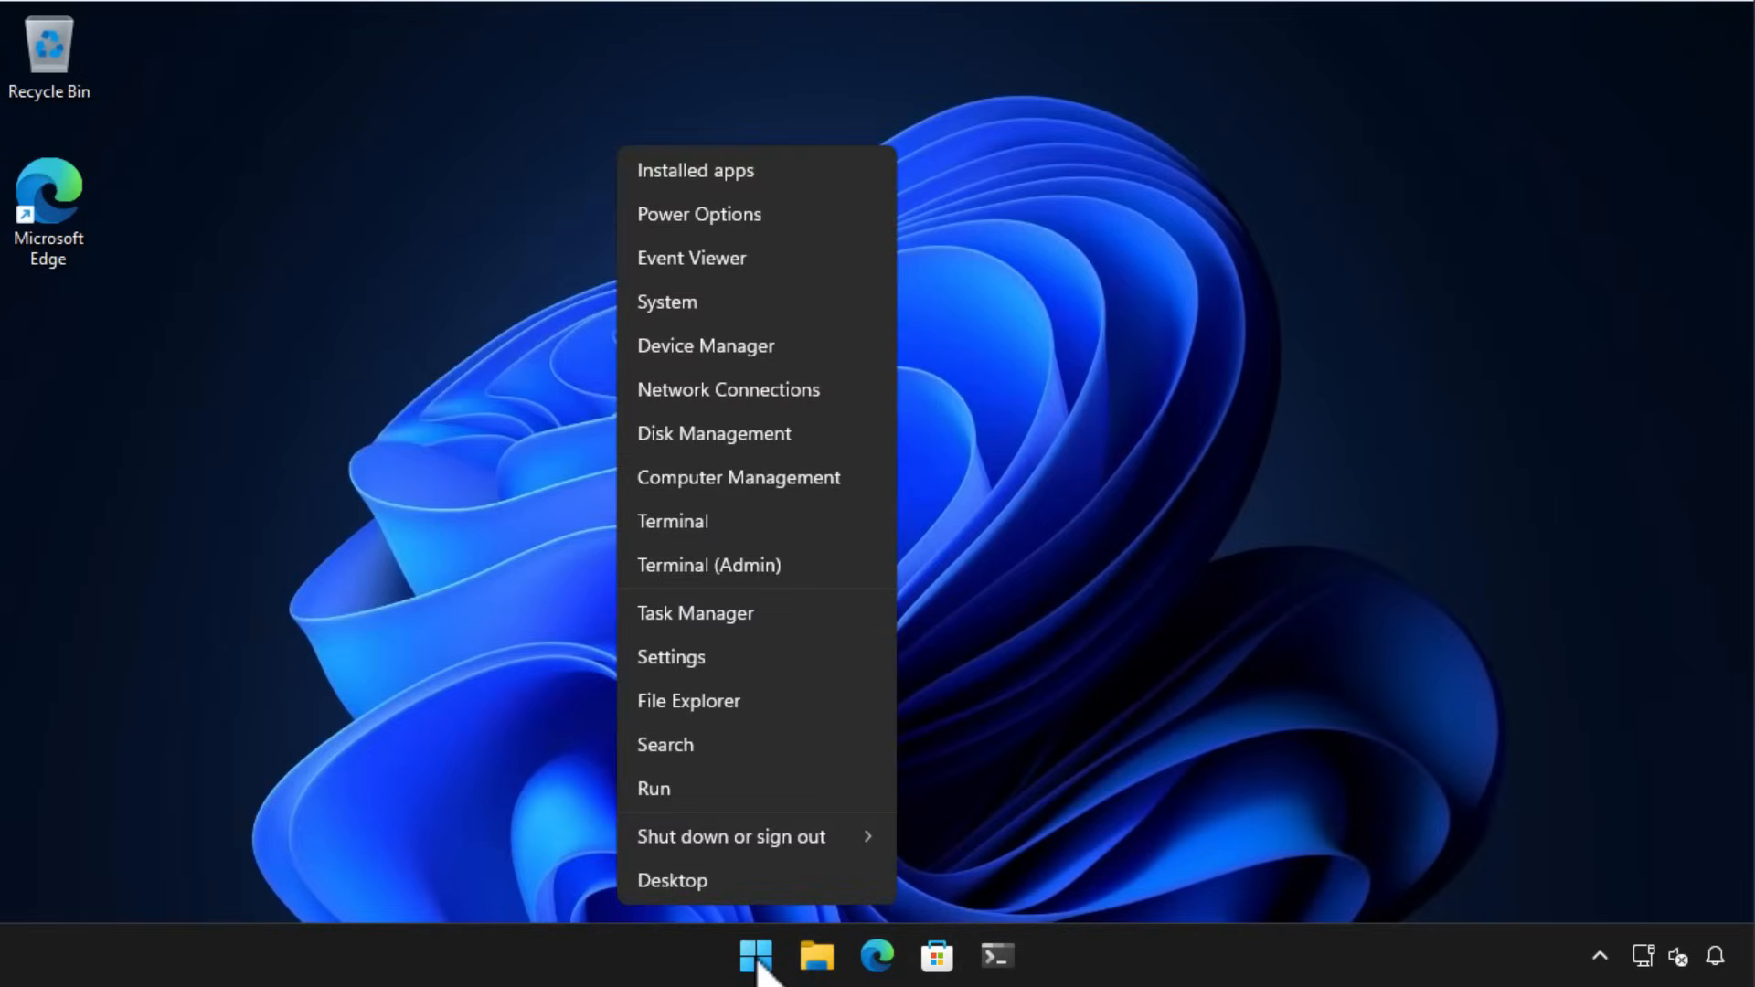
pyautogui.click(709, 564)
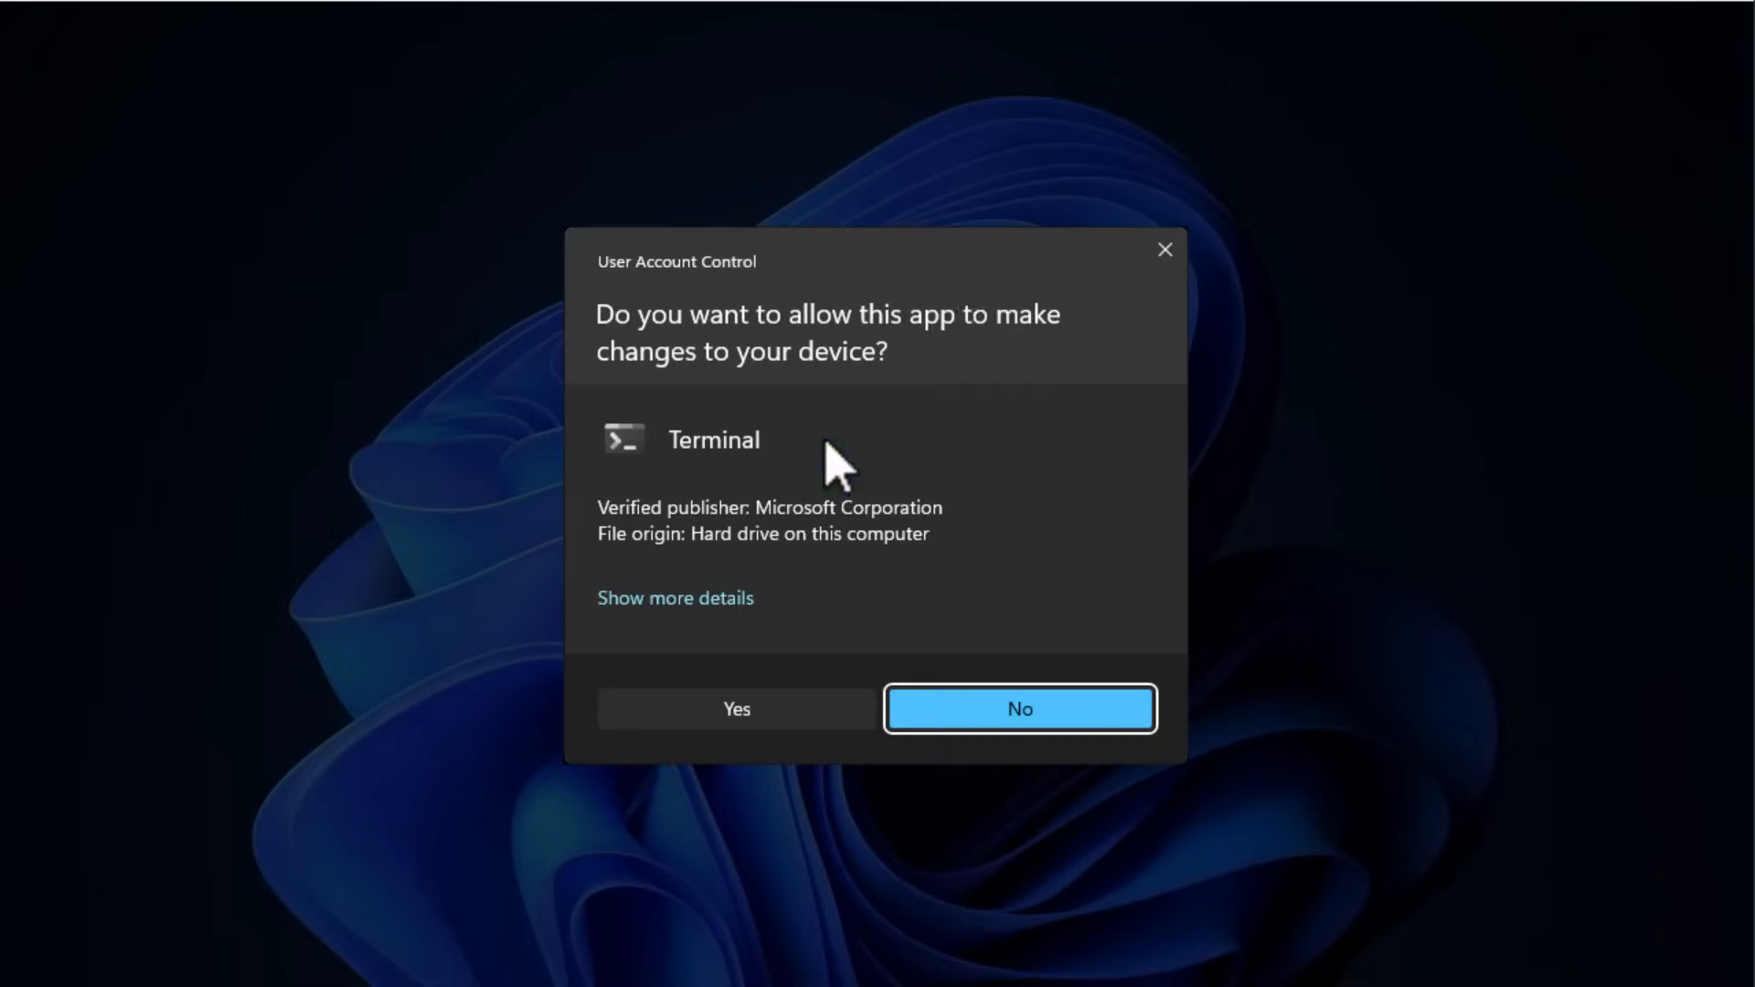
pyautogui.click(735, 708)
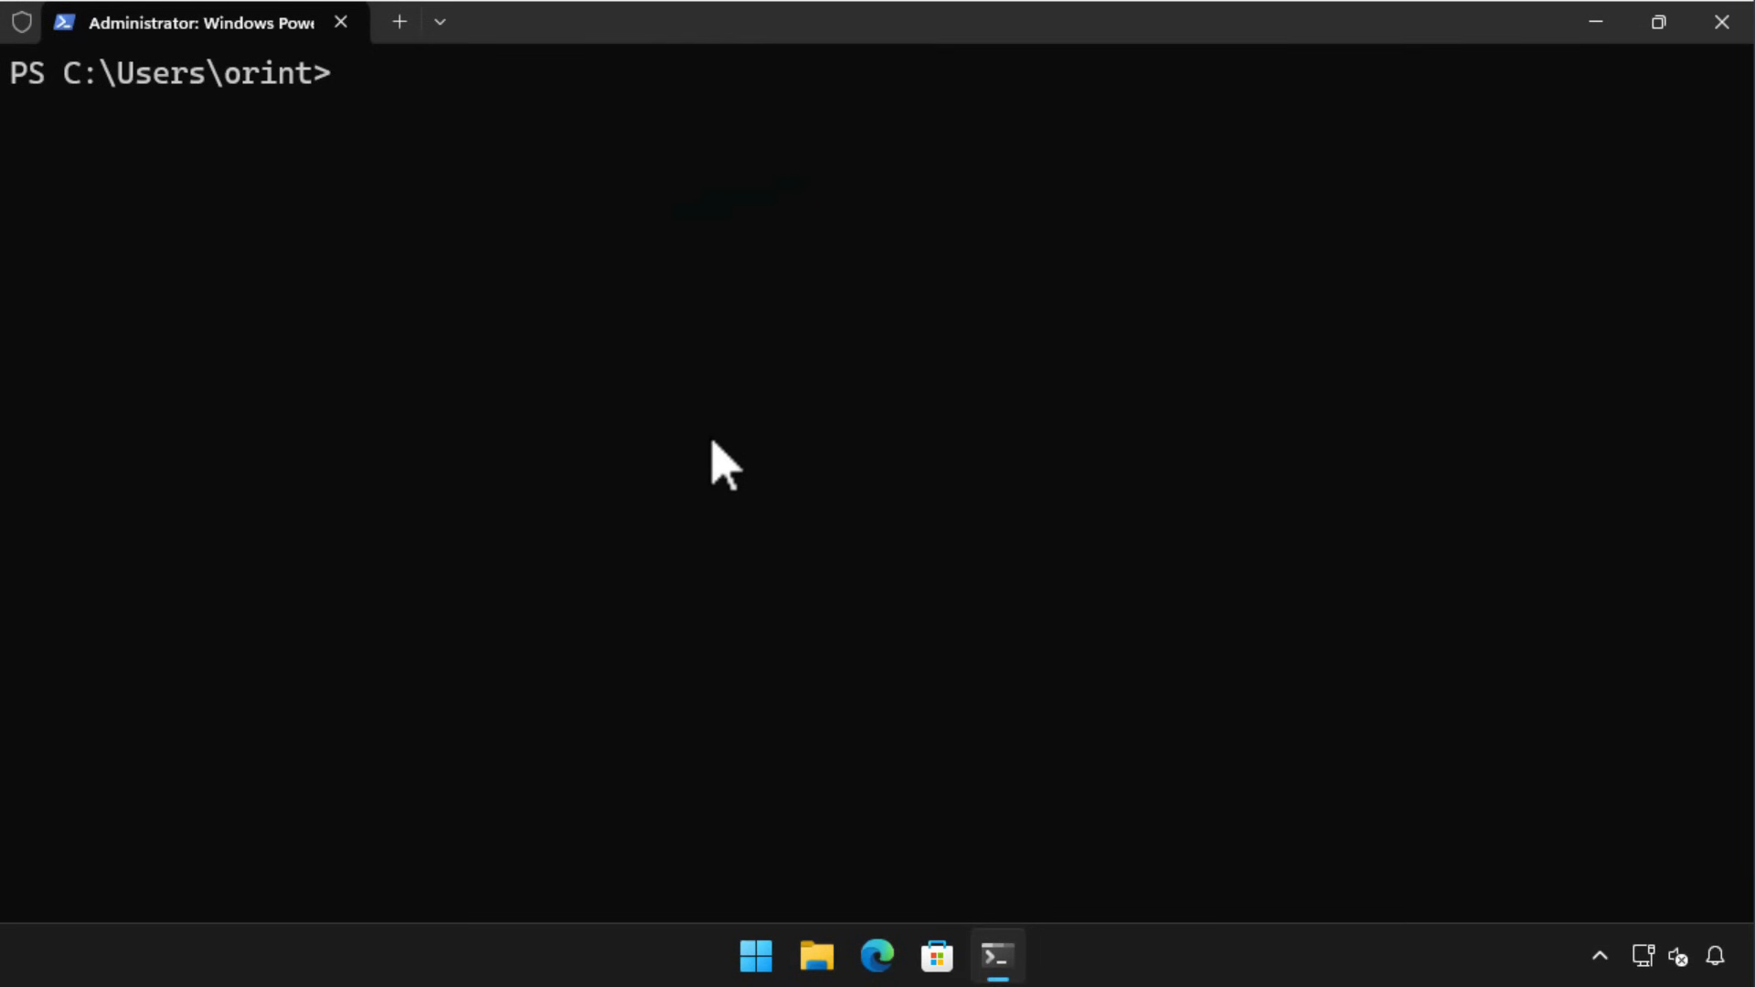
# Run 'winget search pchealthcheck', accept the source terms with Y, and begin 'winget install'
pyautogui.write('winget')
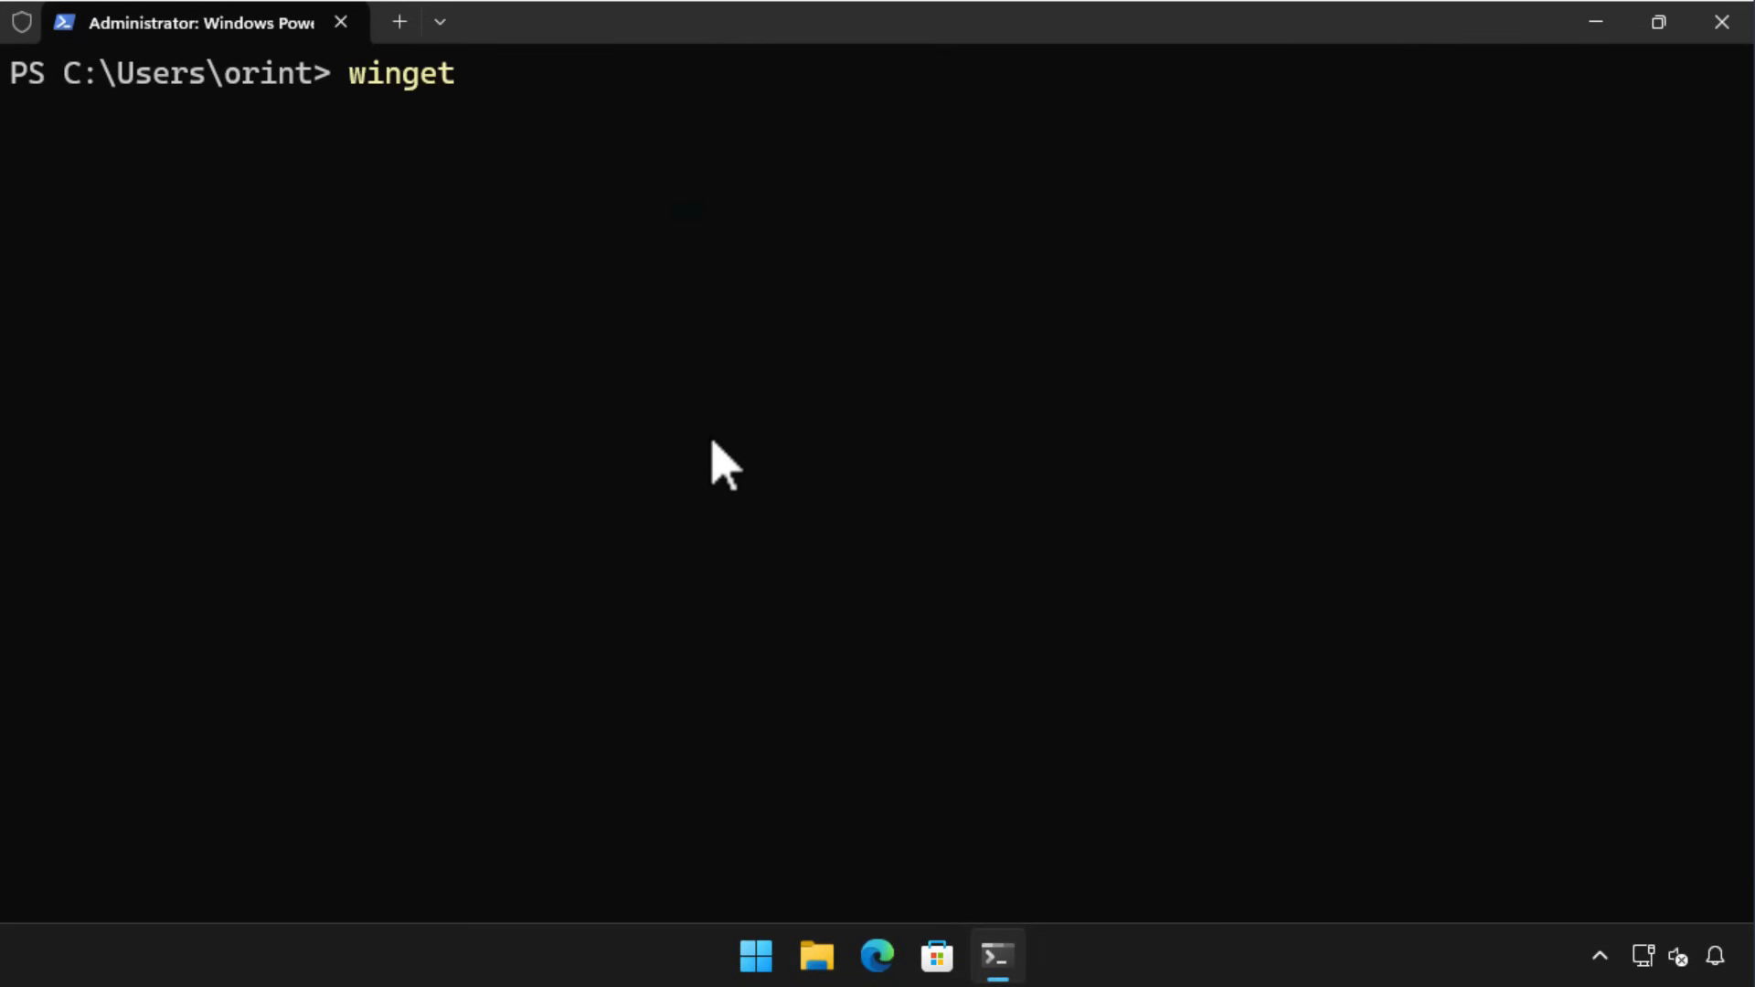
pyautogui.write('search pche')
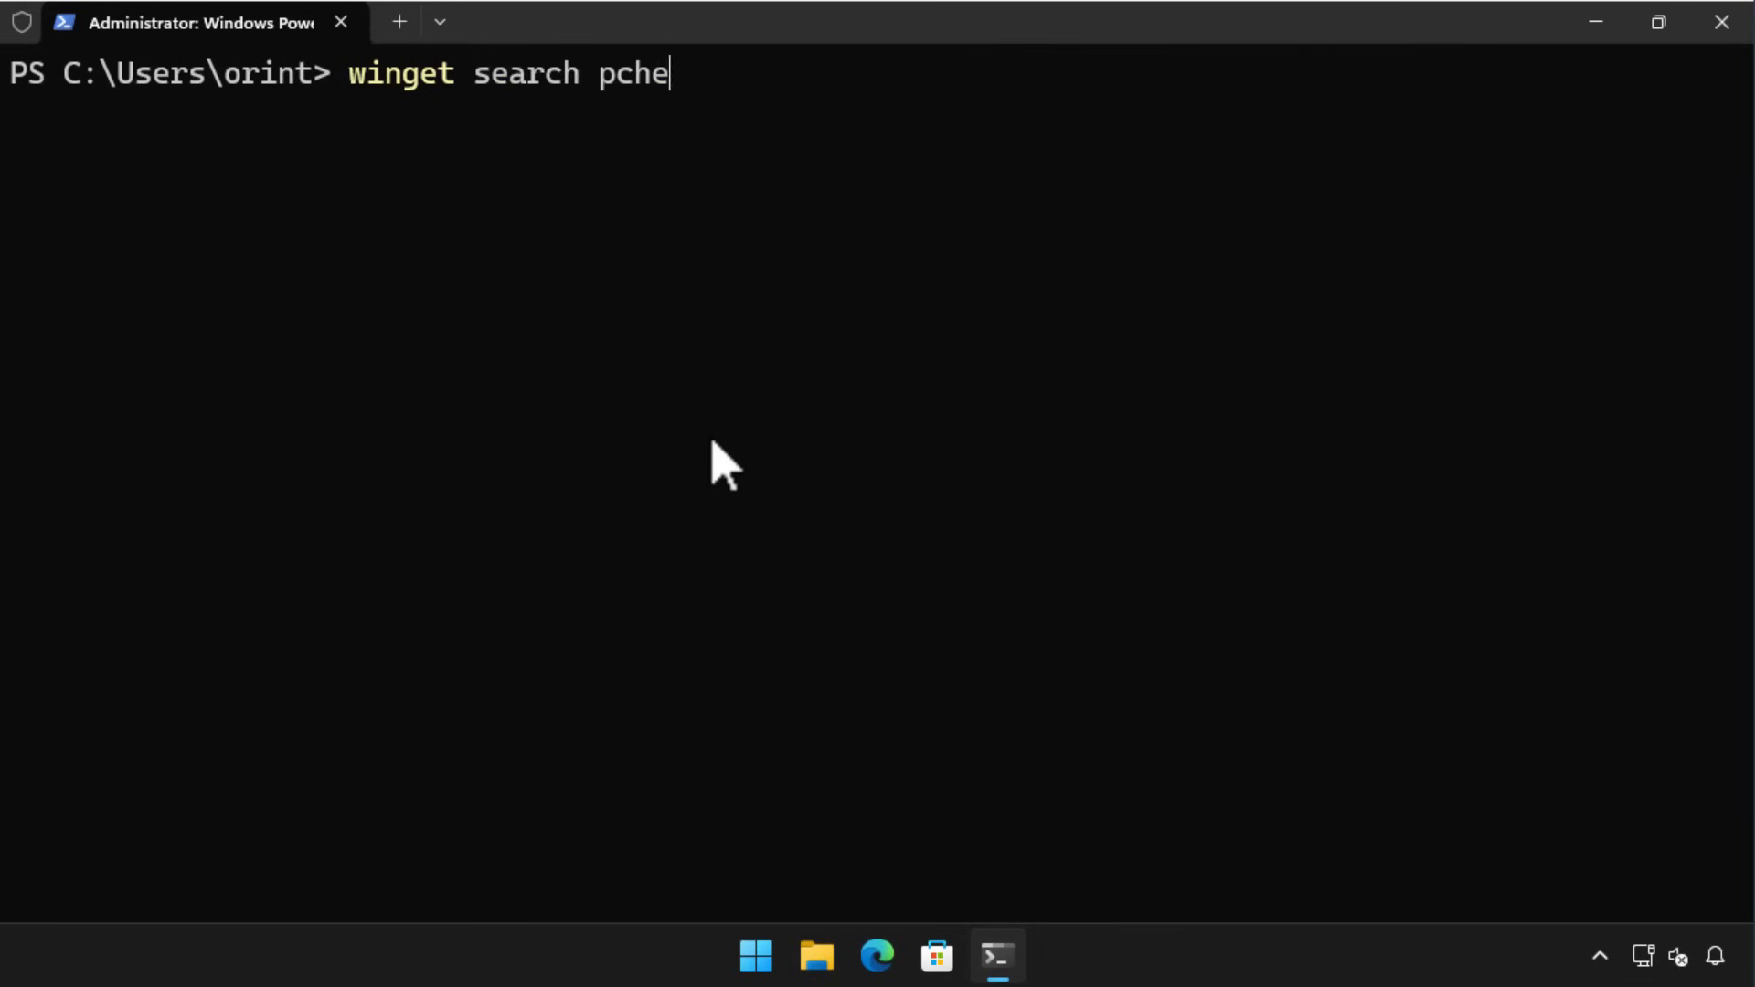
pyautogui.write('althcheck')
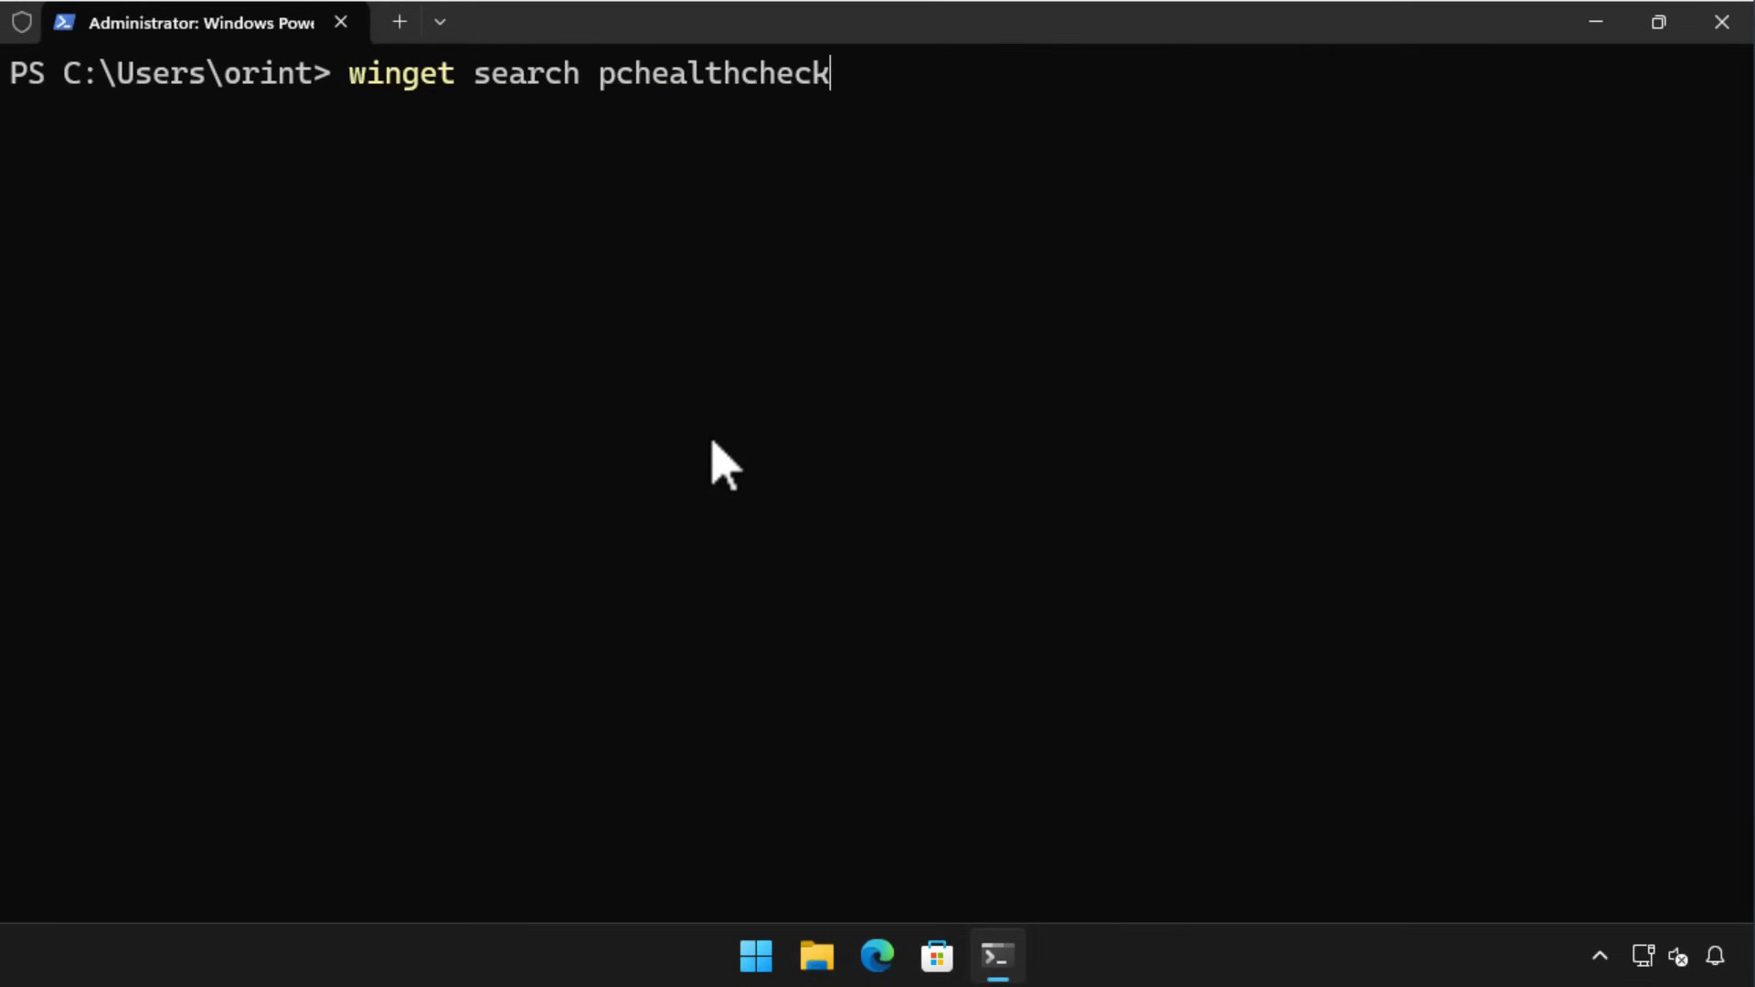
pyautogui.press('Return')
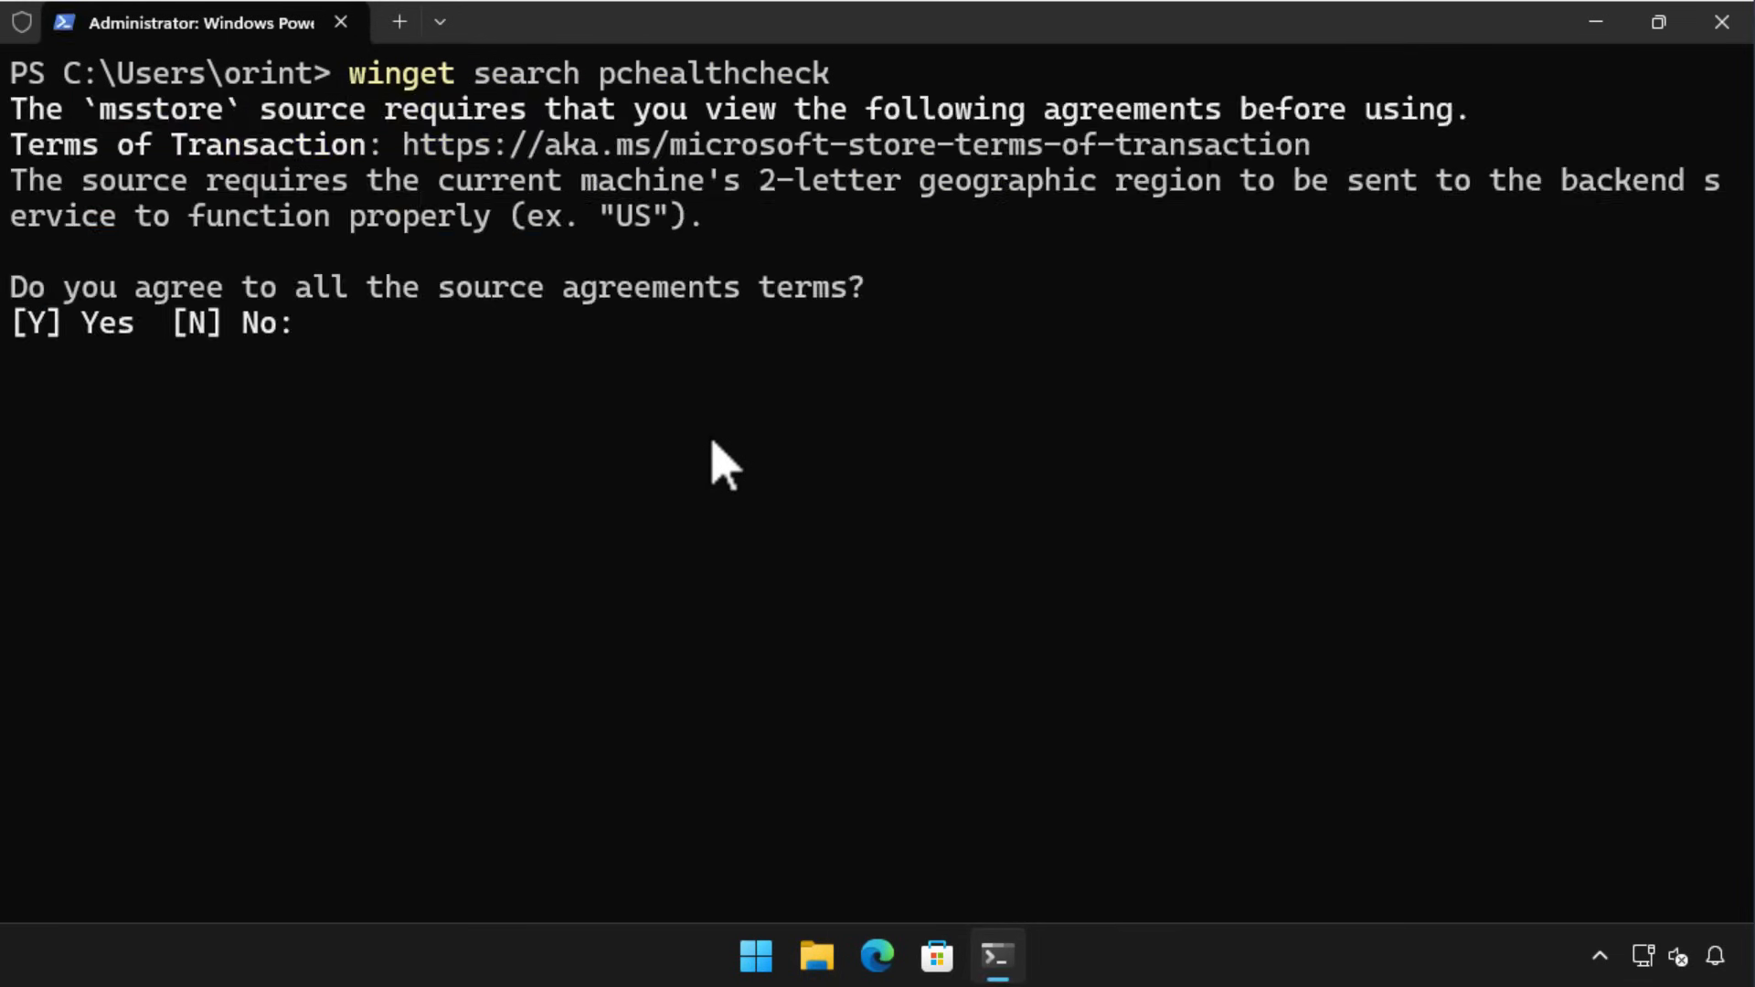
pyautogui.write('Y')
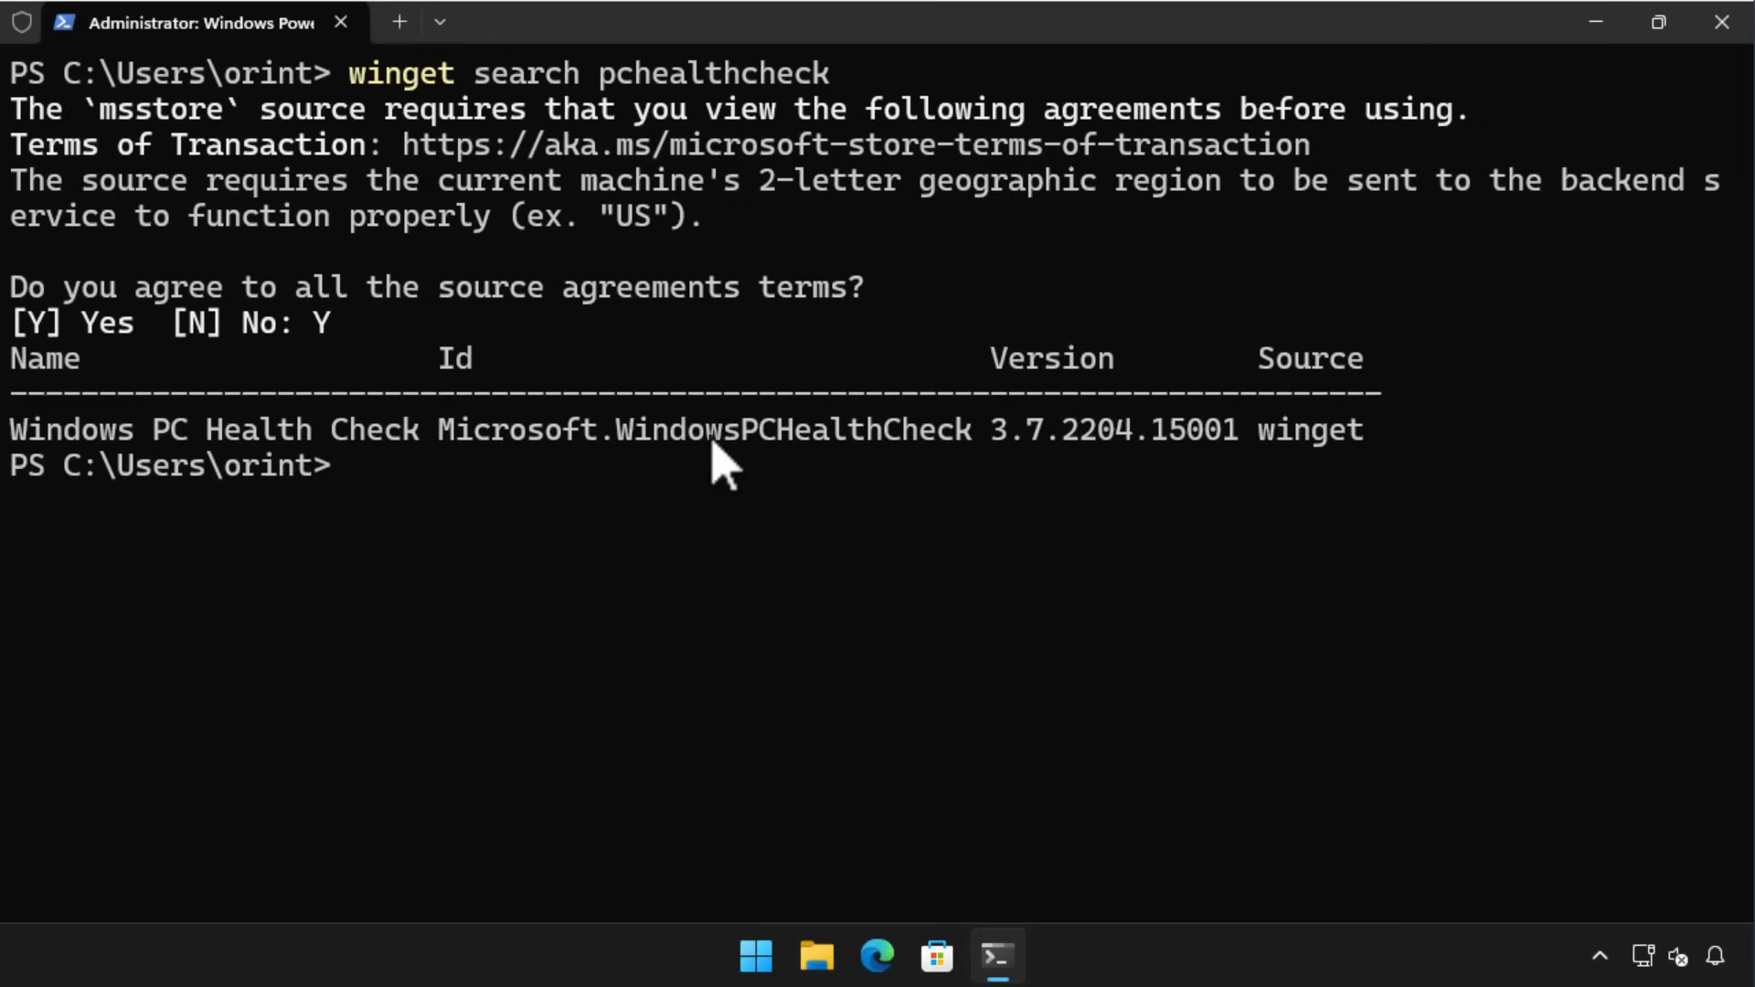
pyautogui.write('winget')
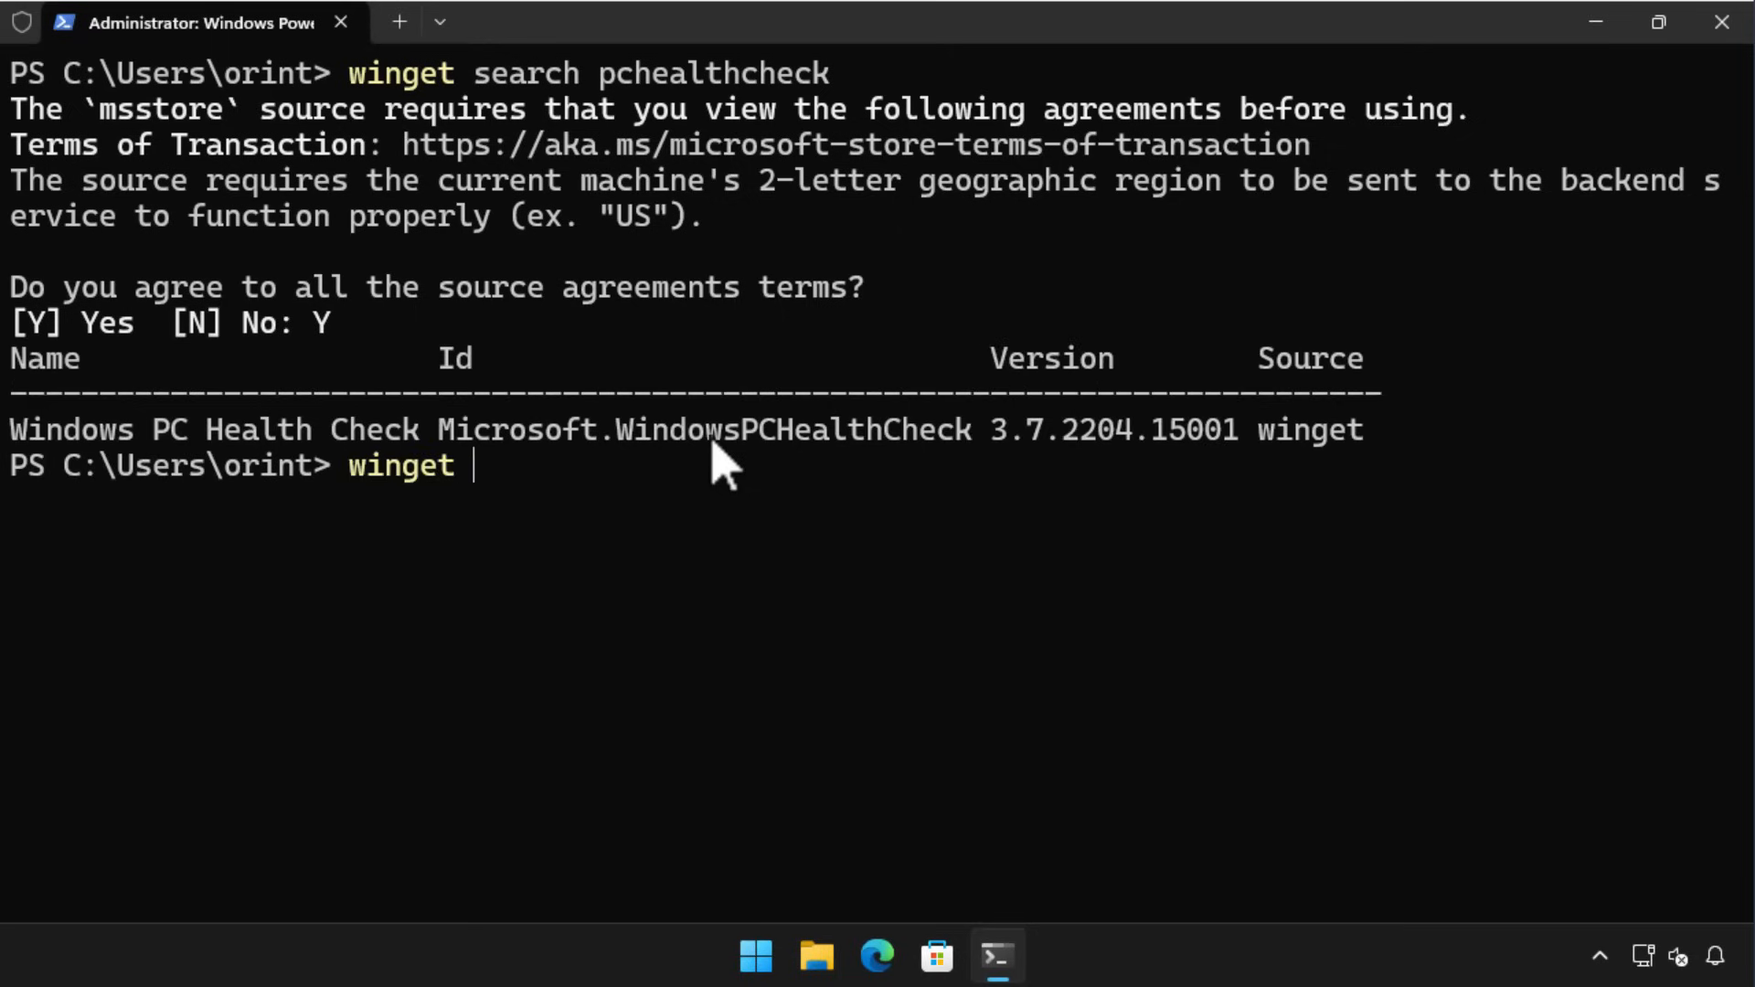
pyautogui.write('install')
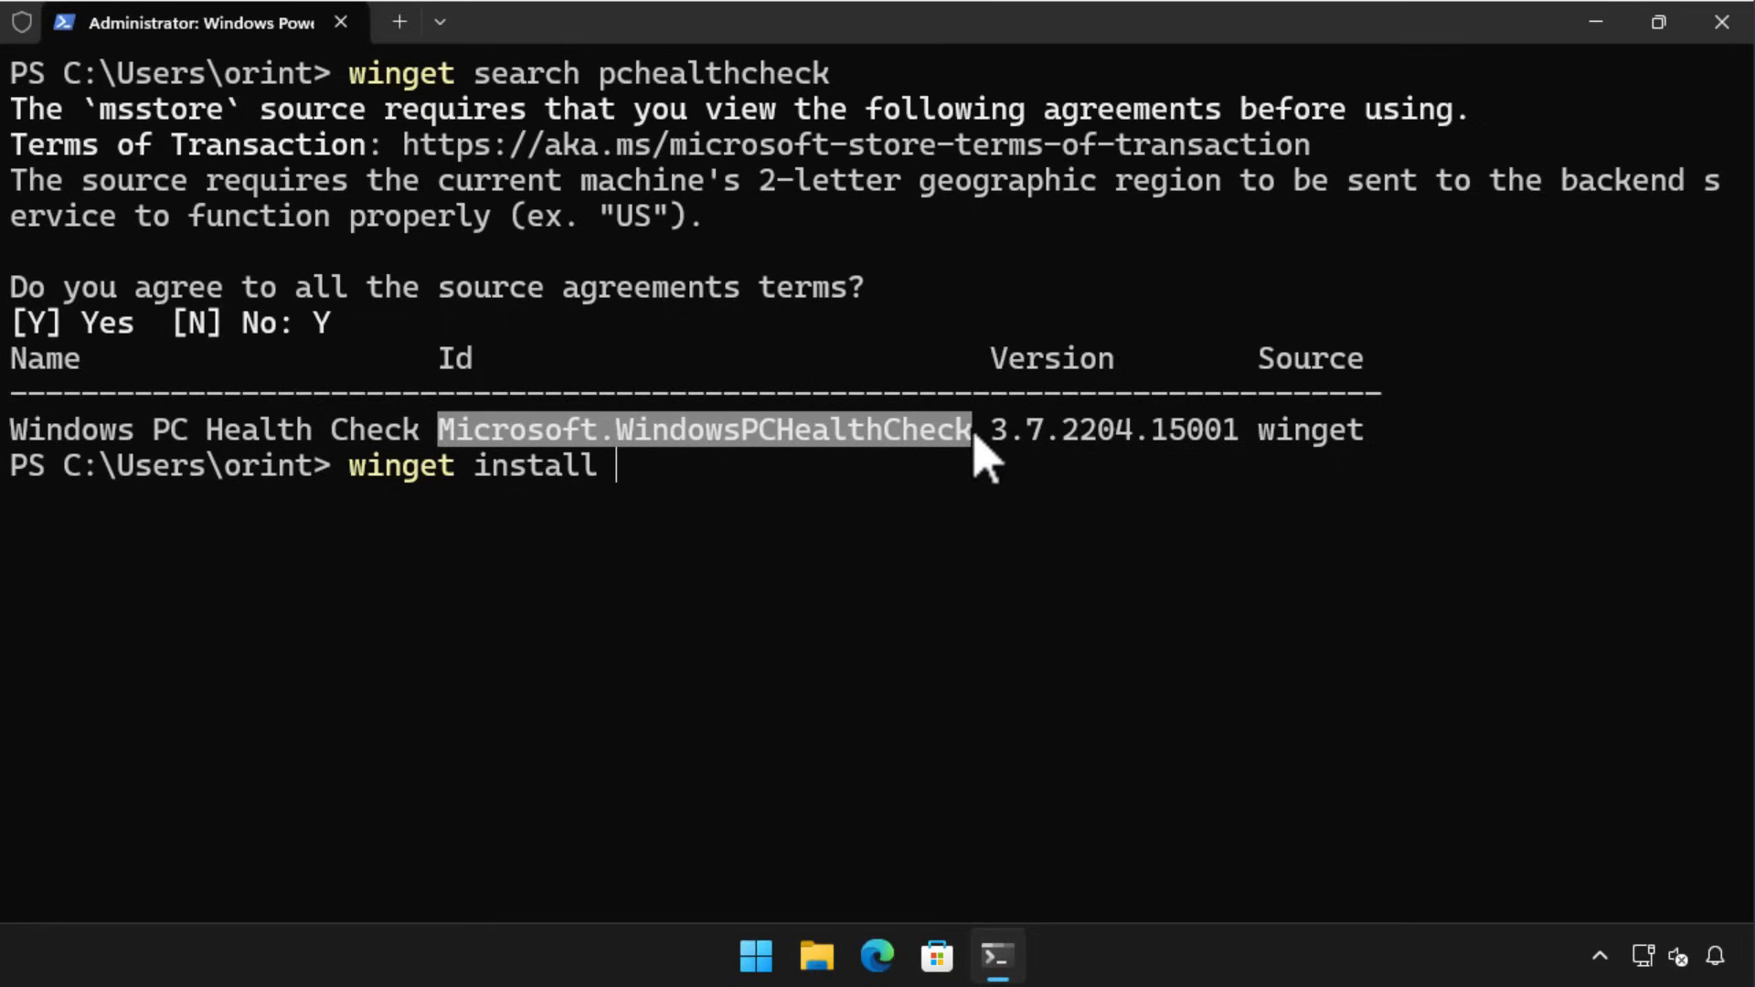
pyautogui.moveTo(952, 498)
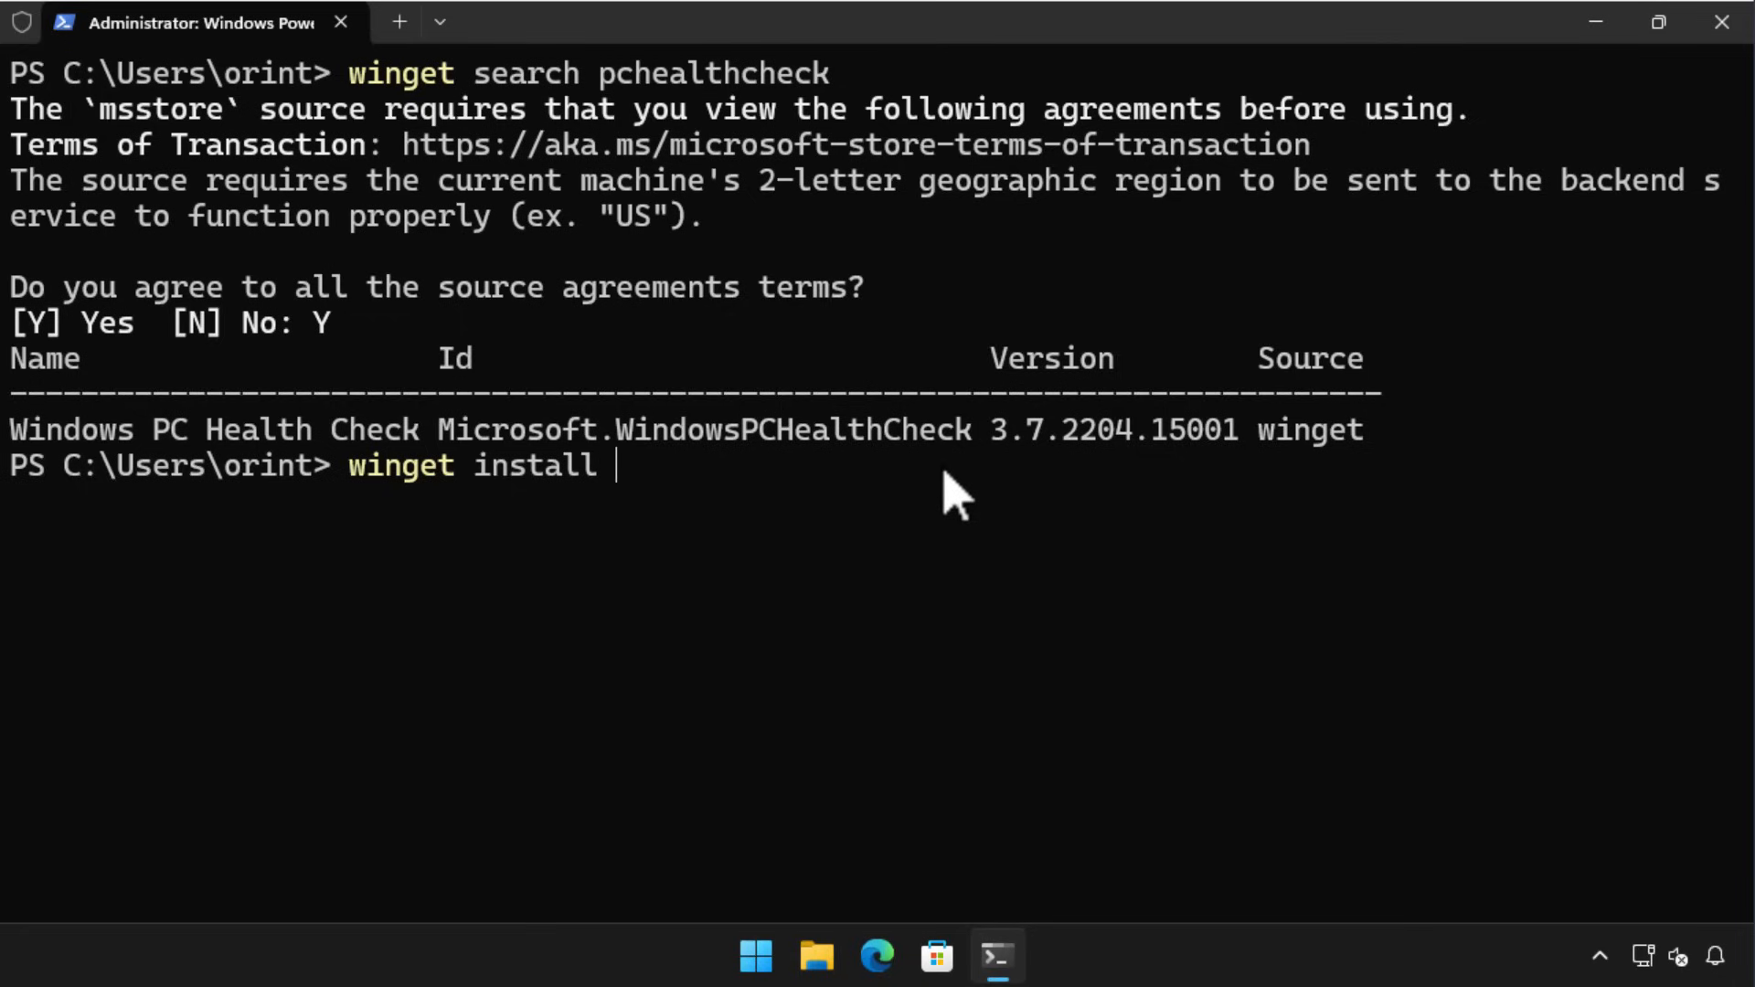
# Install Microsoft.WindowsPCHealthCheck via winget and confirm the PC meets Windows 11 requirements
pyautogui.write('Microsoft.WindowsPCHealthCheck')
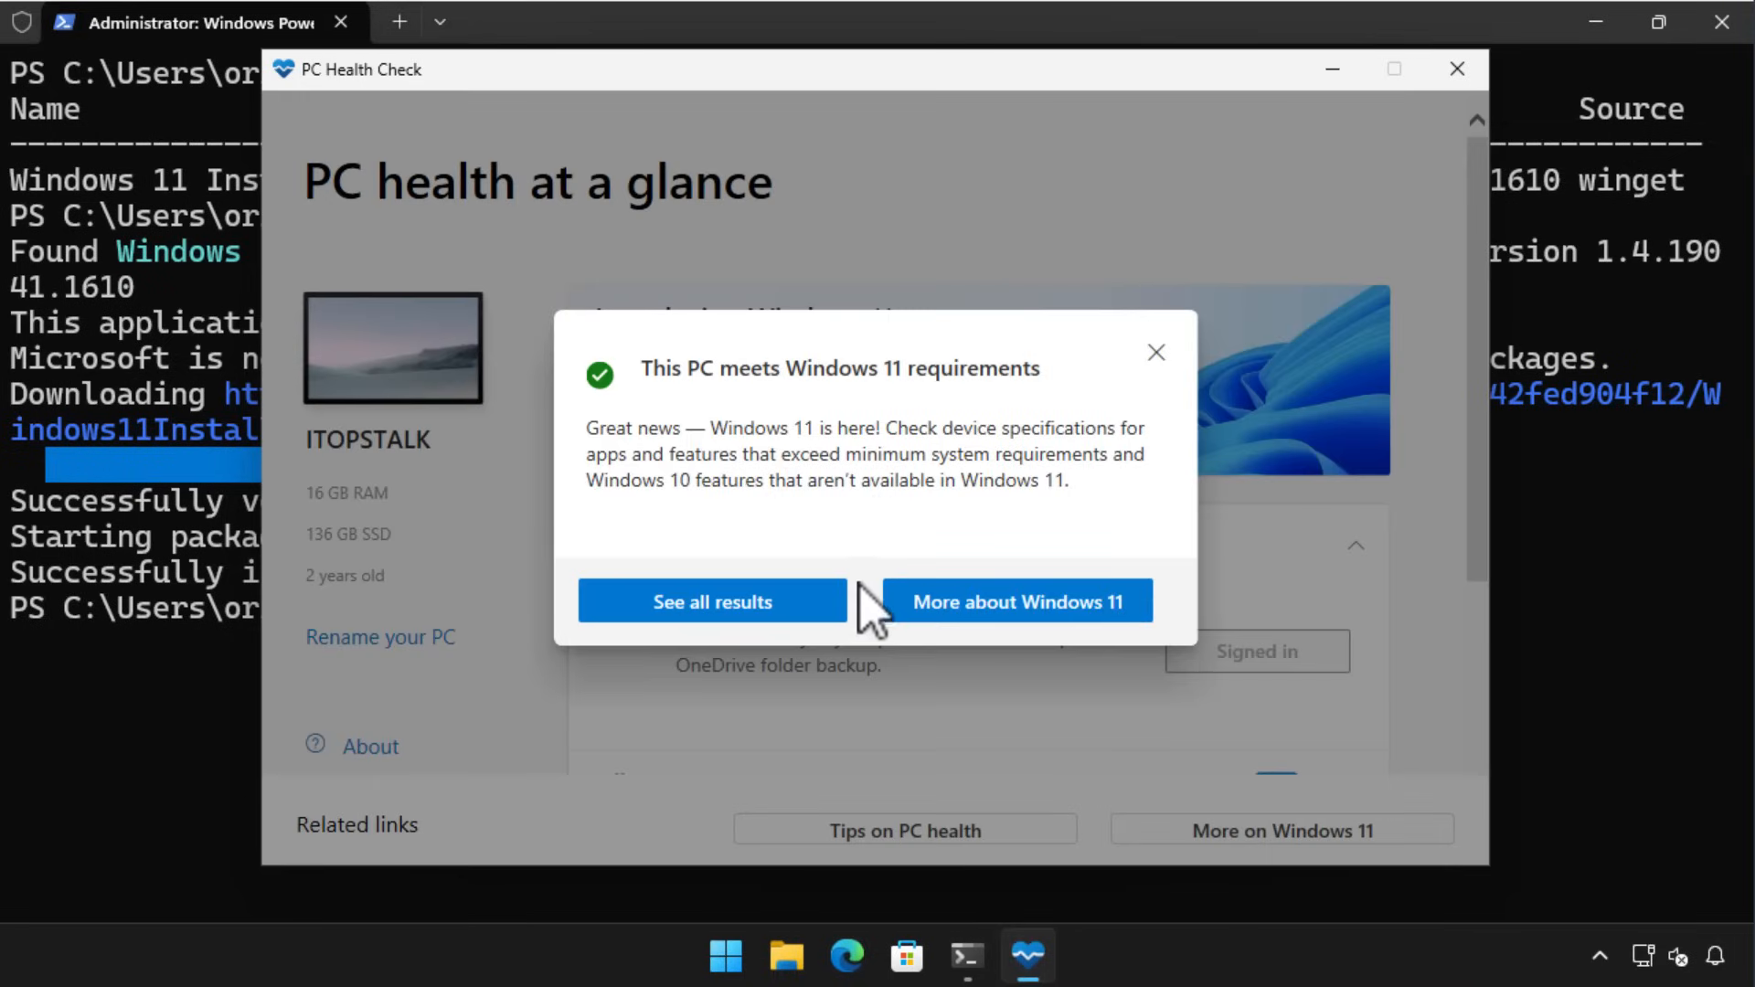
pyautogui.click(723, 957)
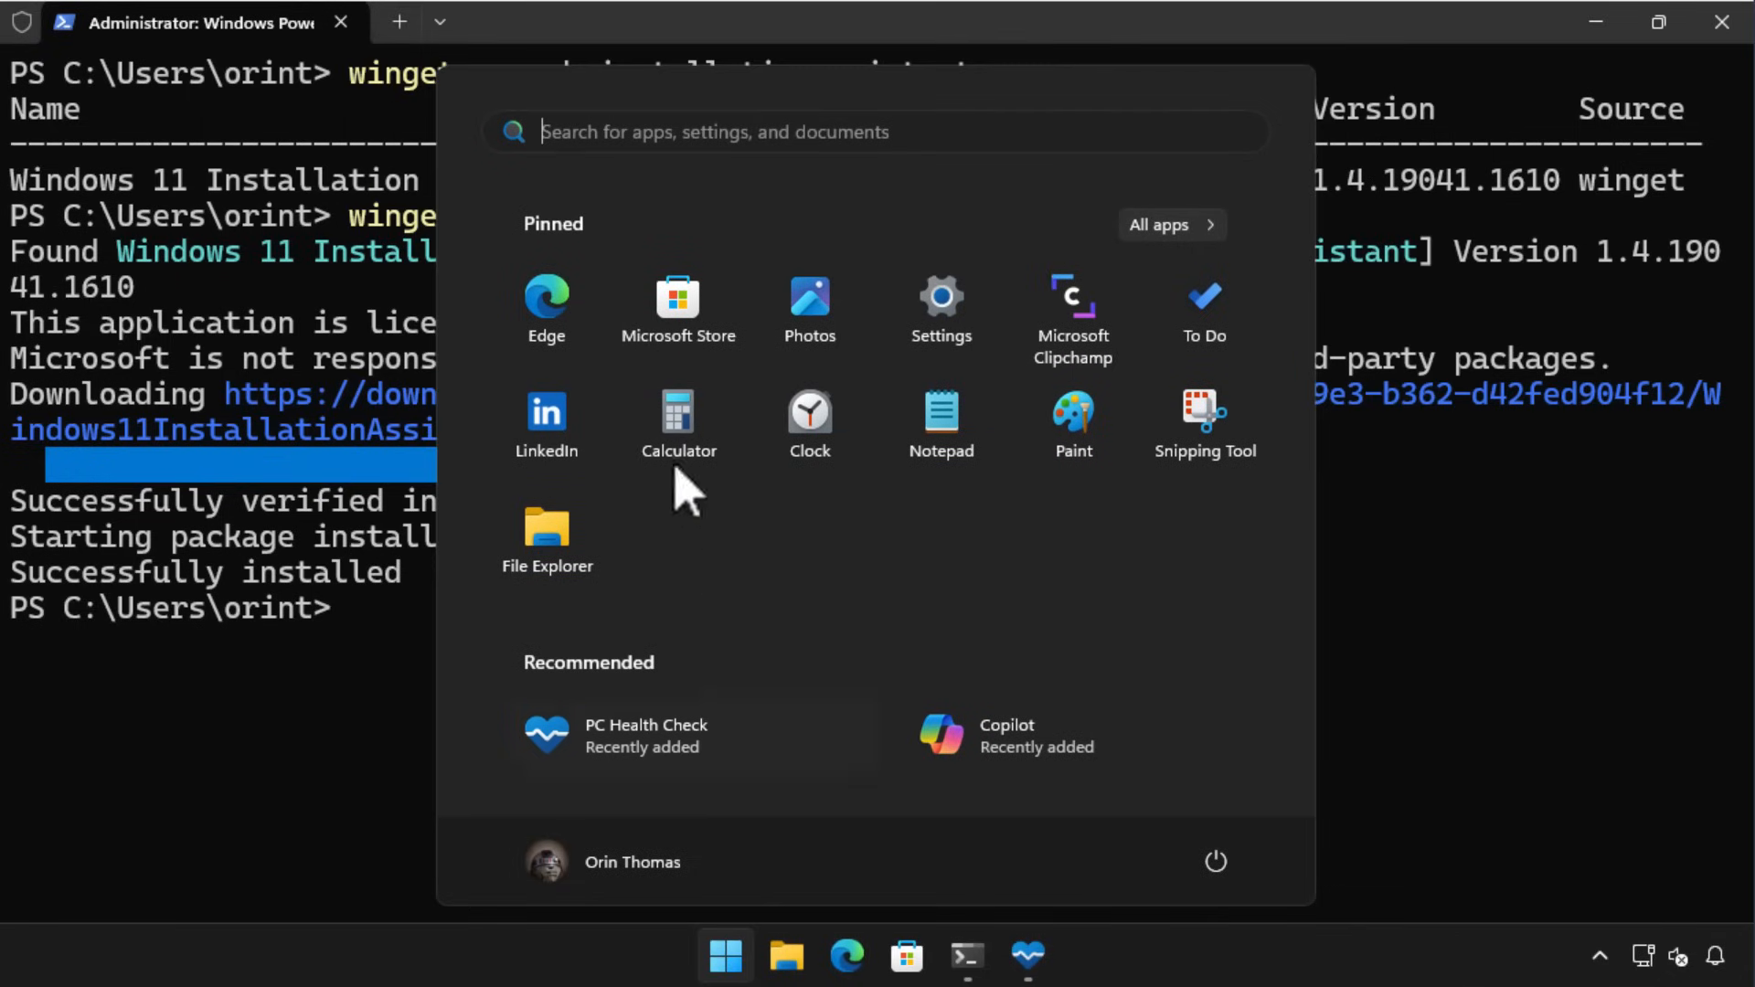
pyautogui.moveTo(560, 313)
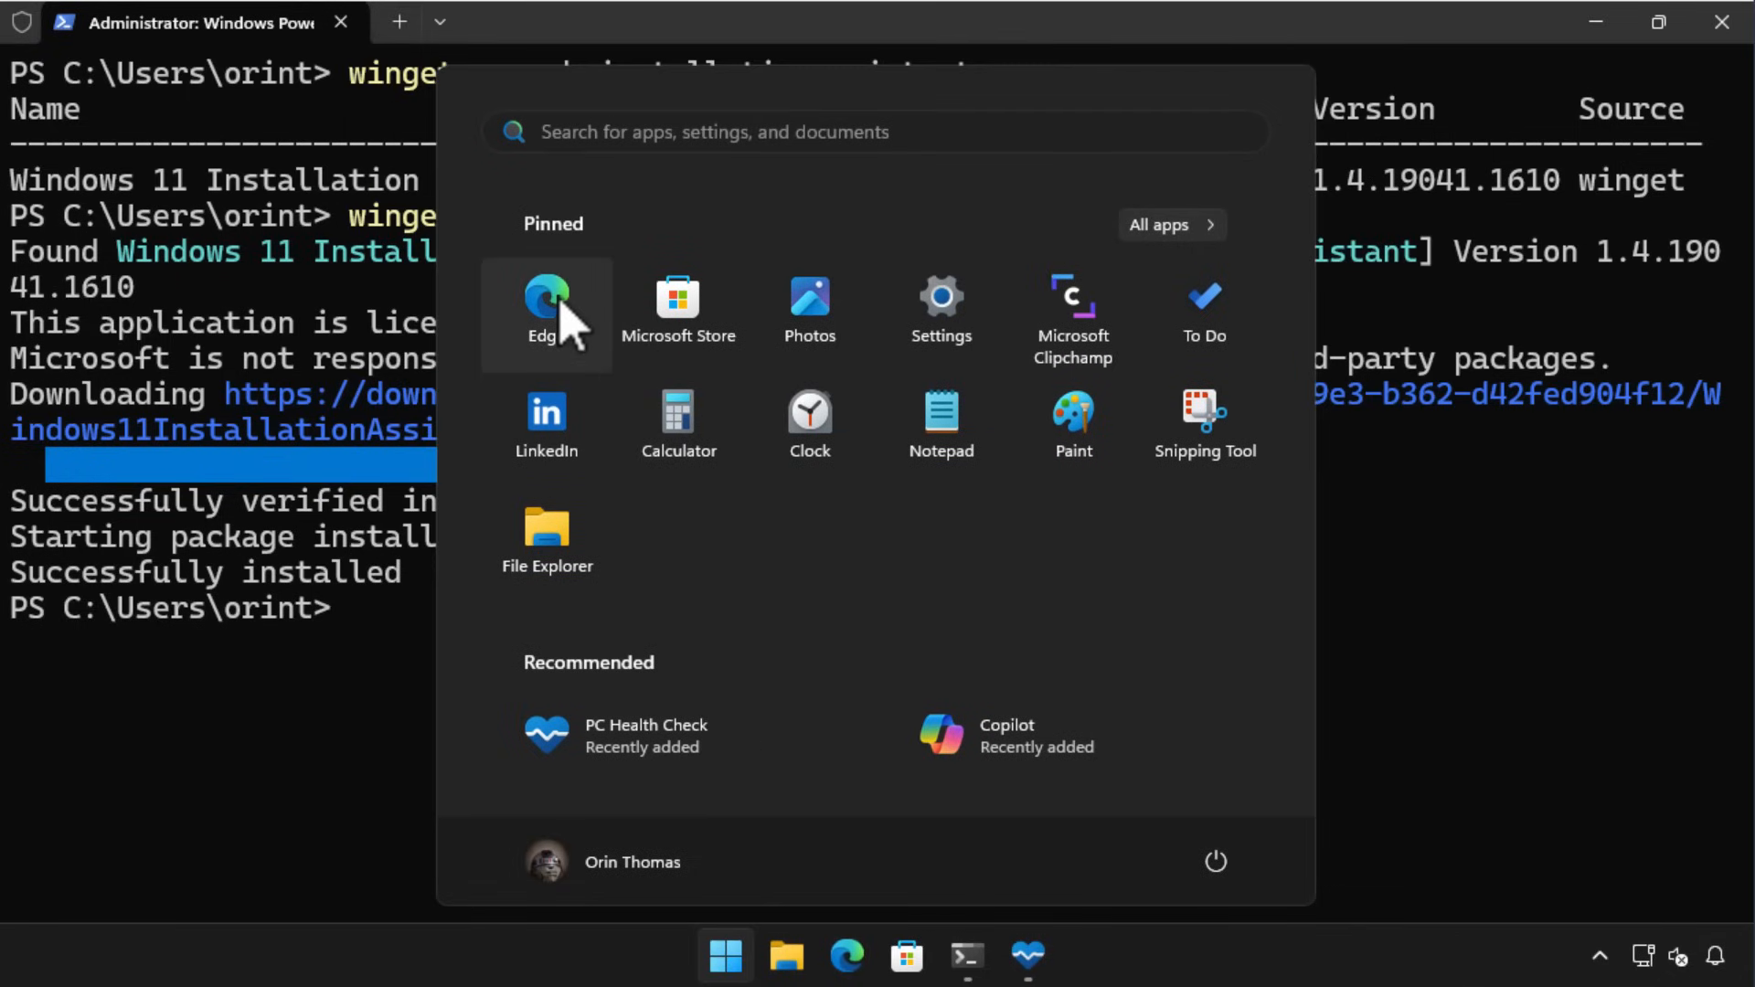
# Search 'install windows 11' in Edge, download Windows11InstallationAssistant.exe from microsoft.com, and run it
pyautogui.click(547, 302)
pyautogui.write('install windows 11')
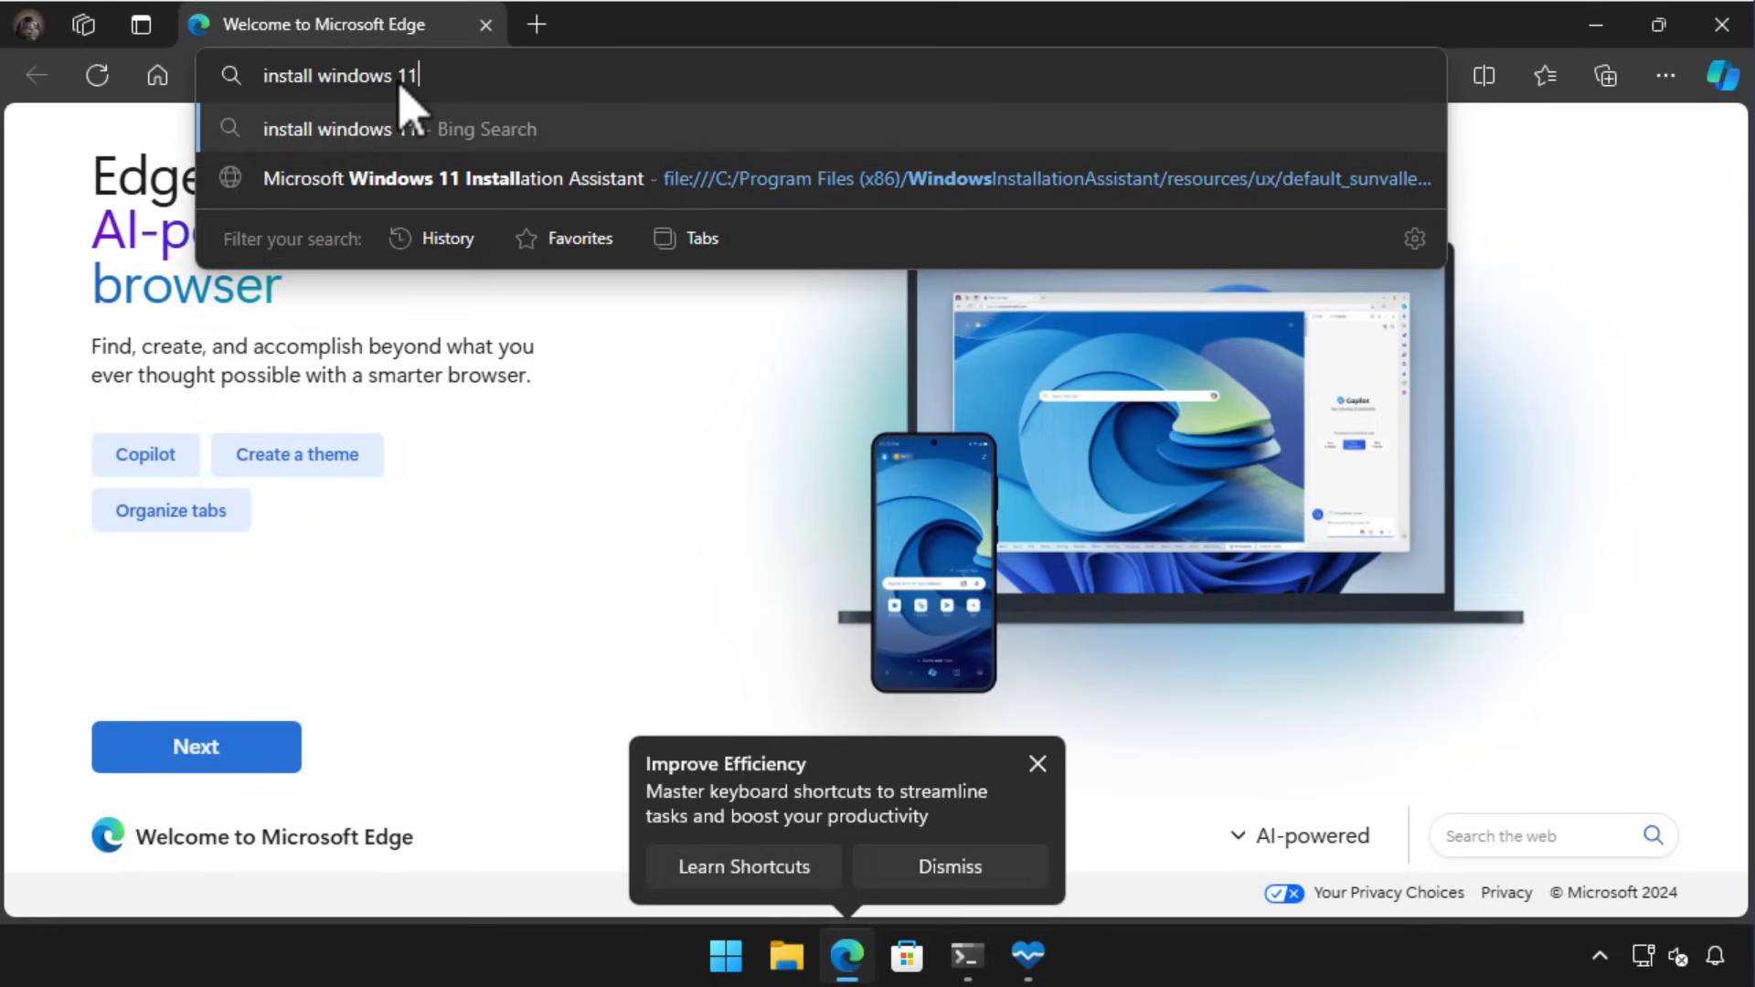
pyautogui.press('Return')
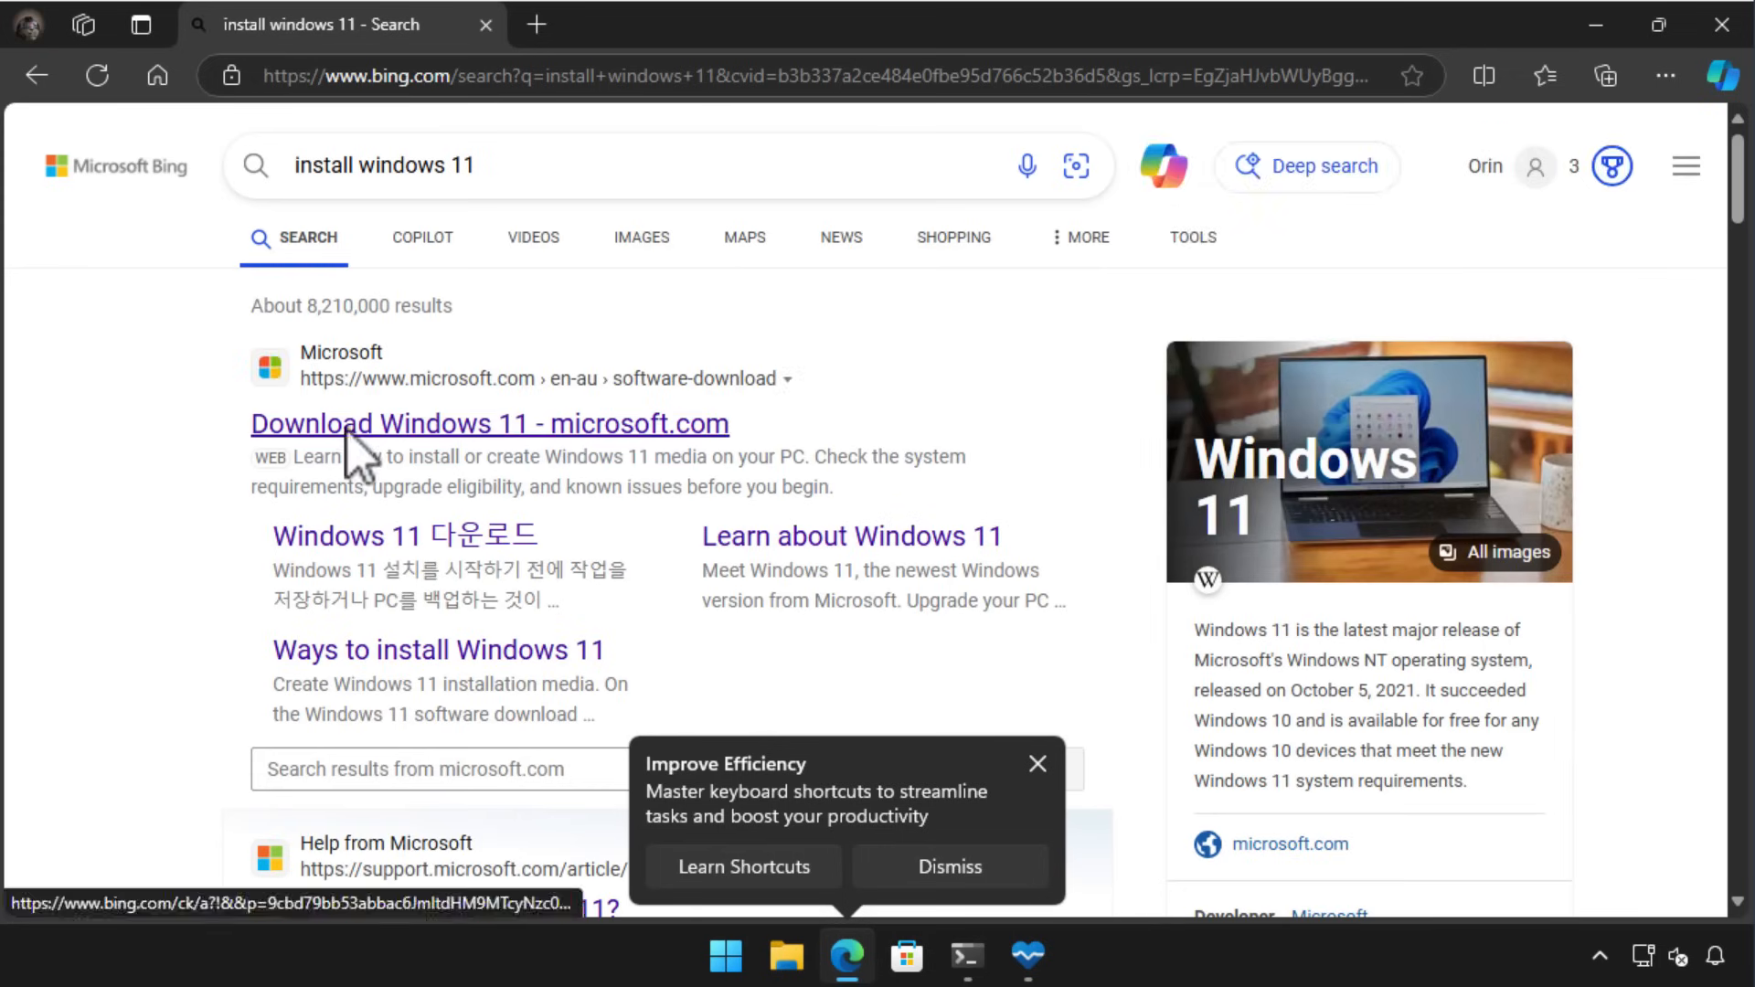
pyautogui.click(488, 423)
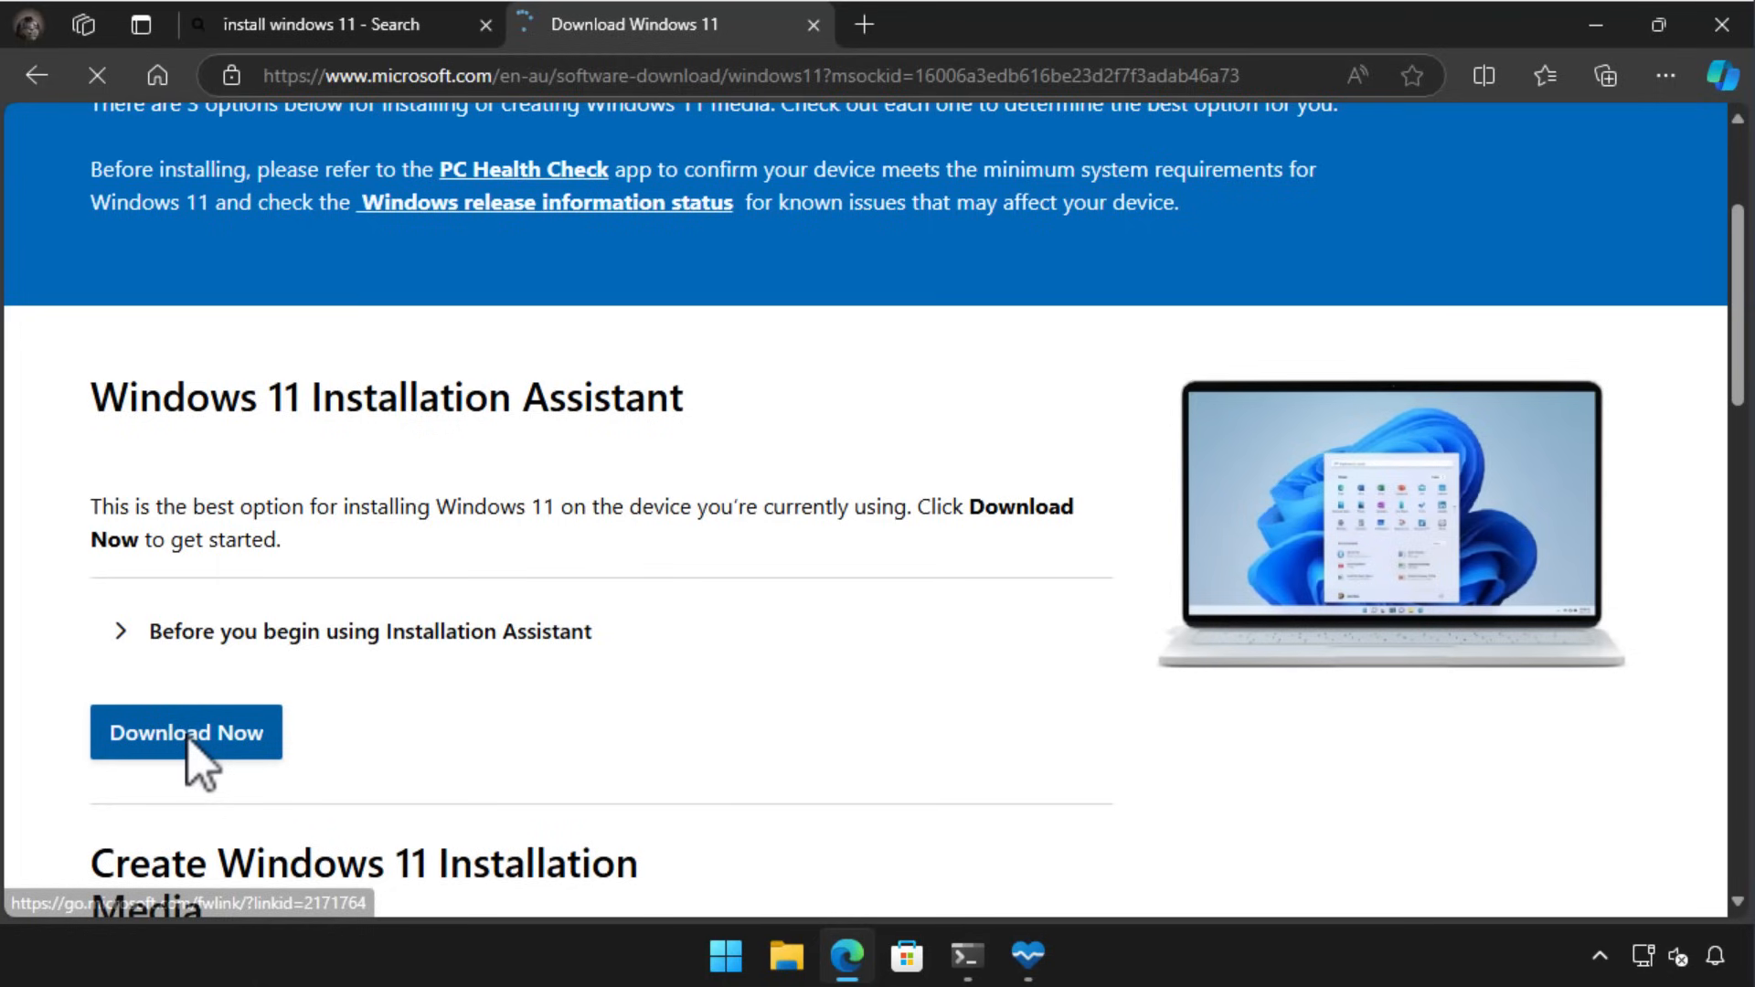
pyautogui.click(186, 732)
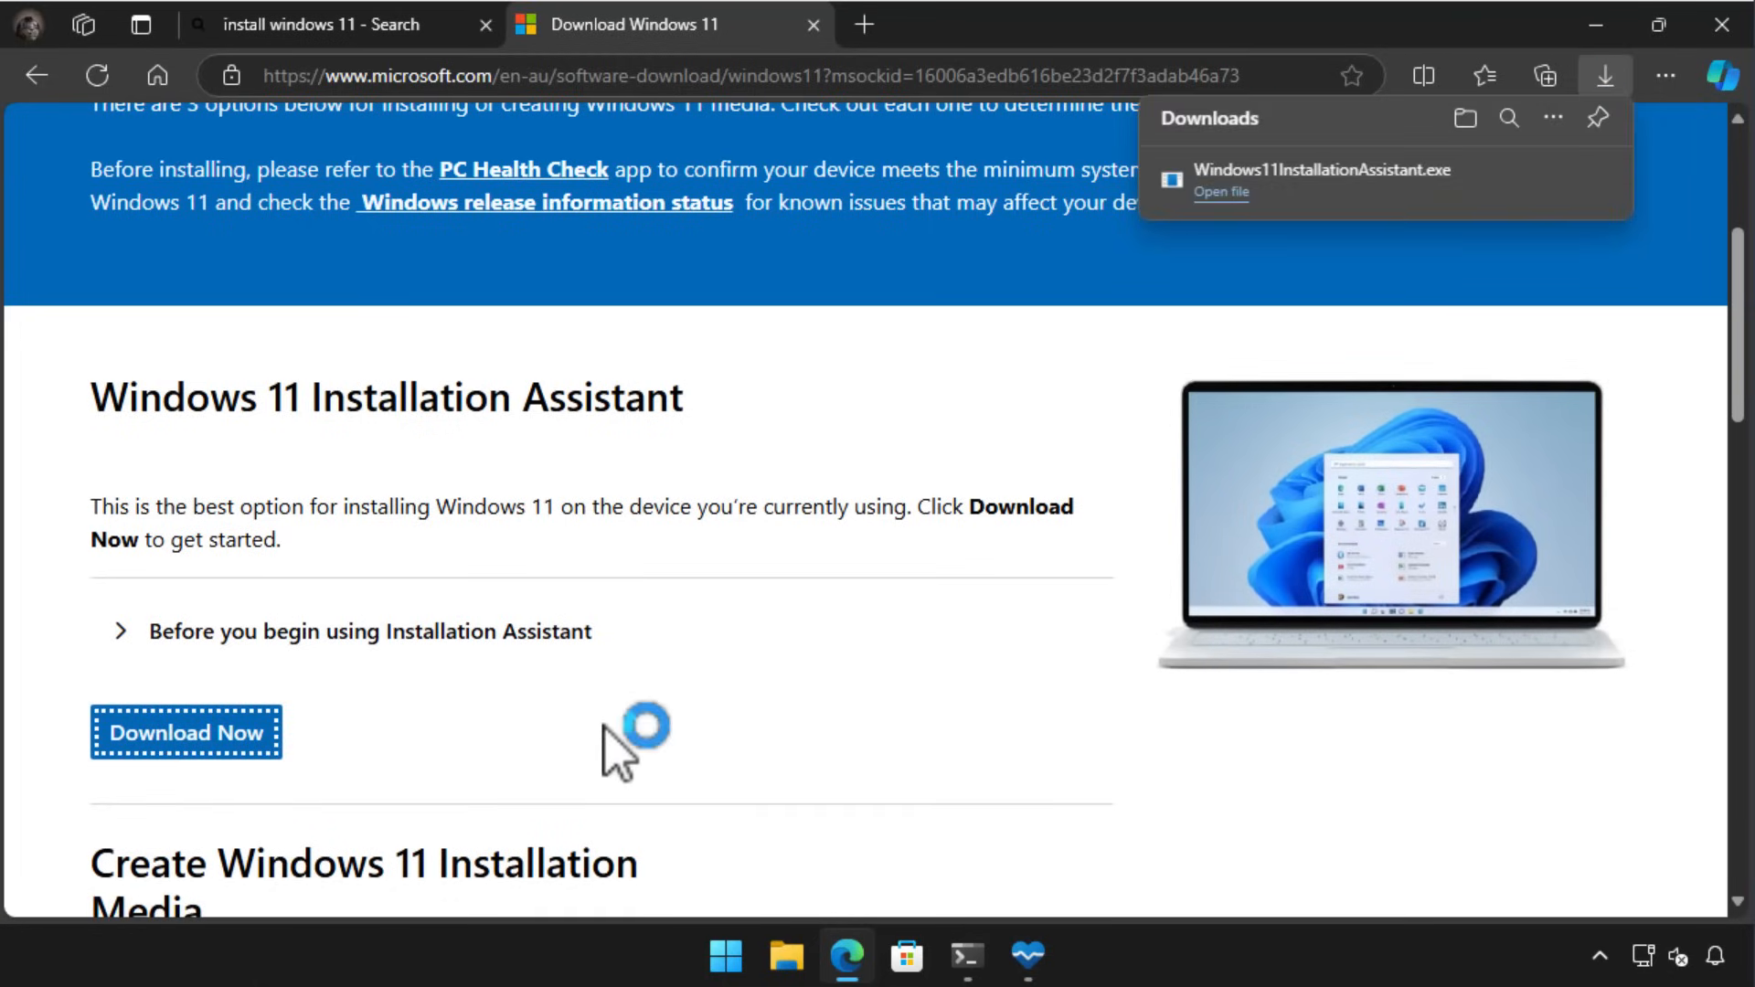
pyautogui.moveTo(1231, 201)
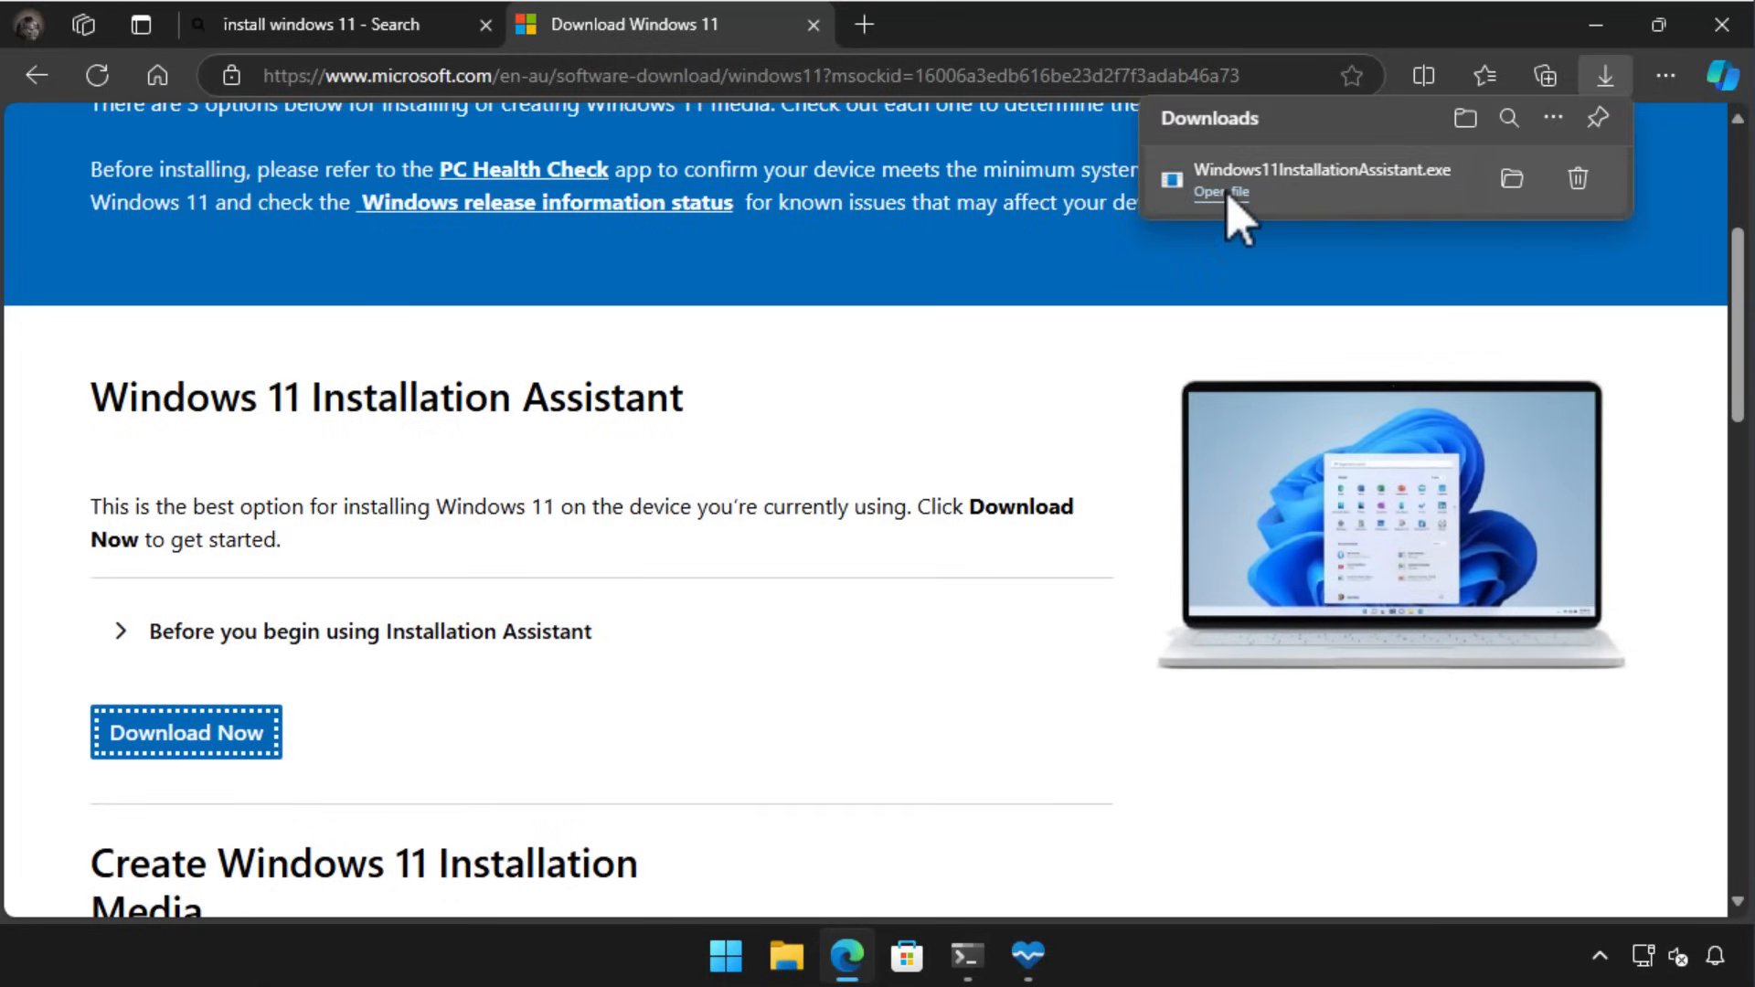
pyautogui.click(1220, 191)
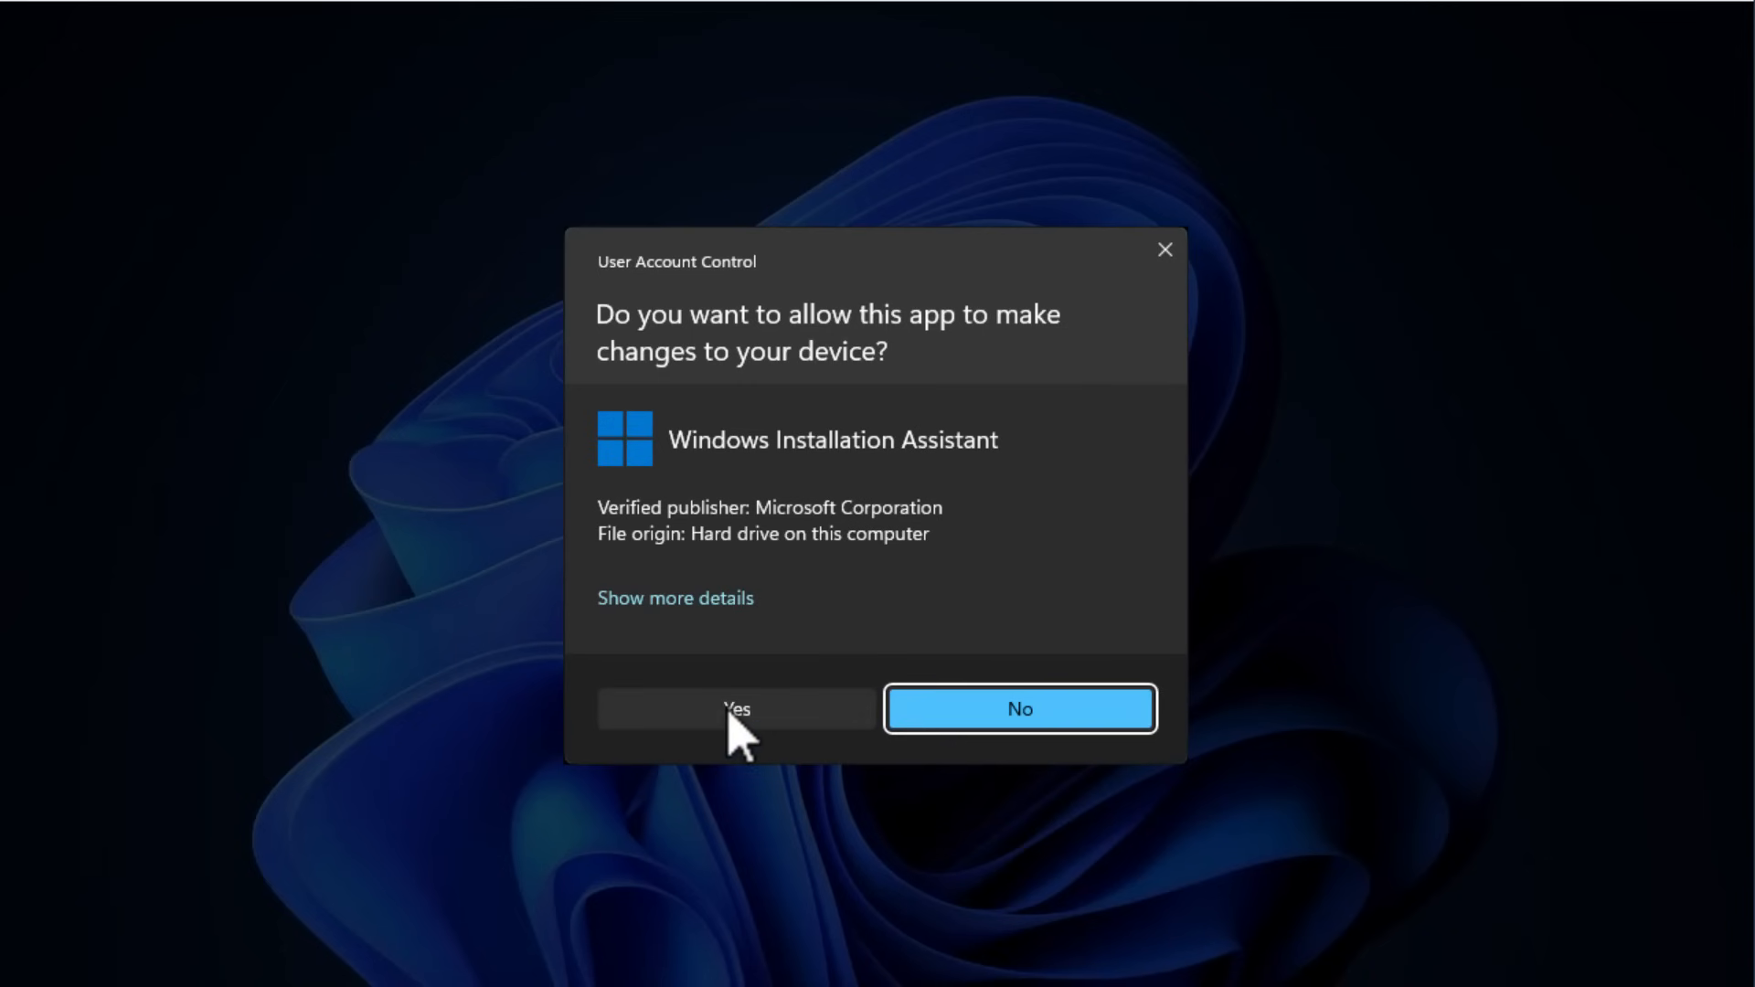
# Allow the Installation Assistant, accept the license and install, then acknowledge the sign-out notice
pyautogui.click(737, 709)
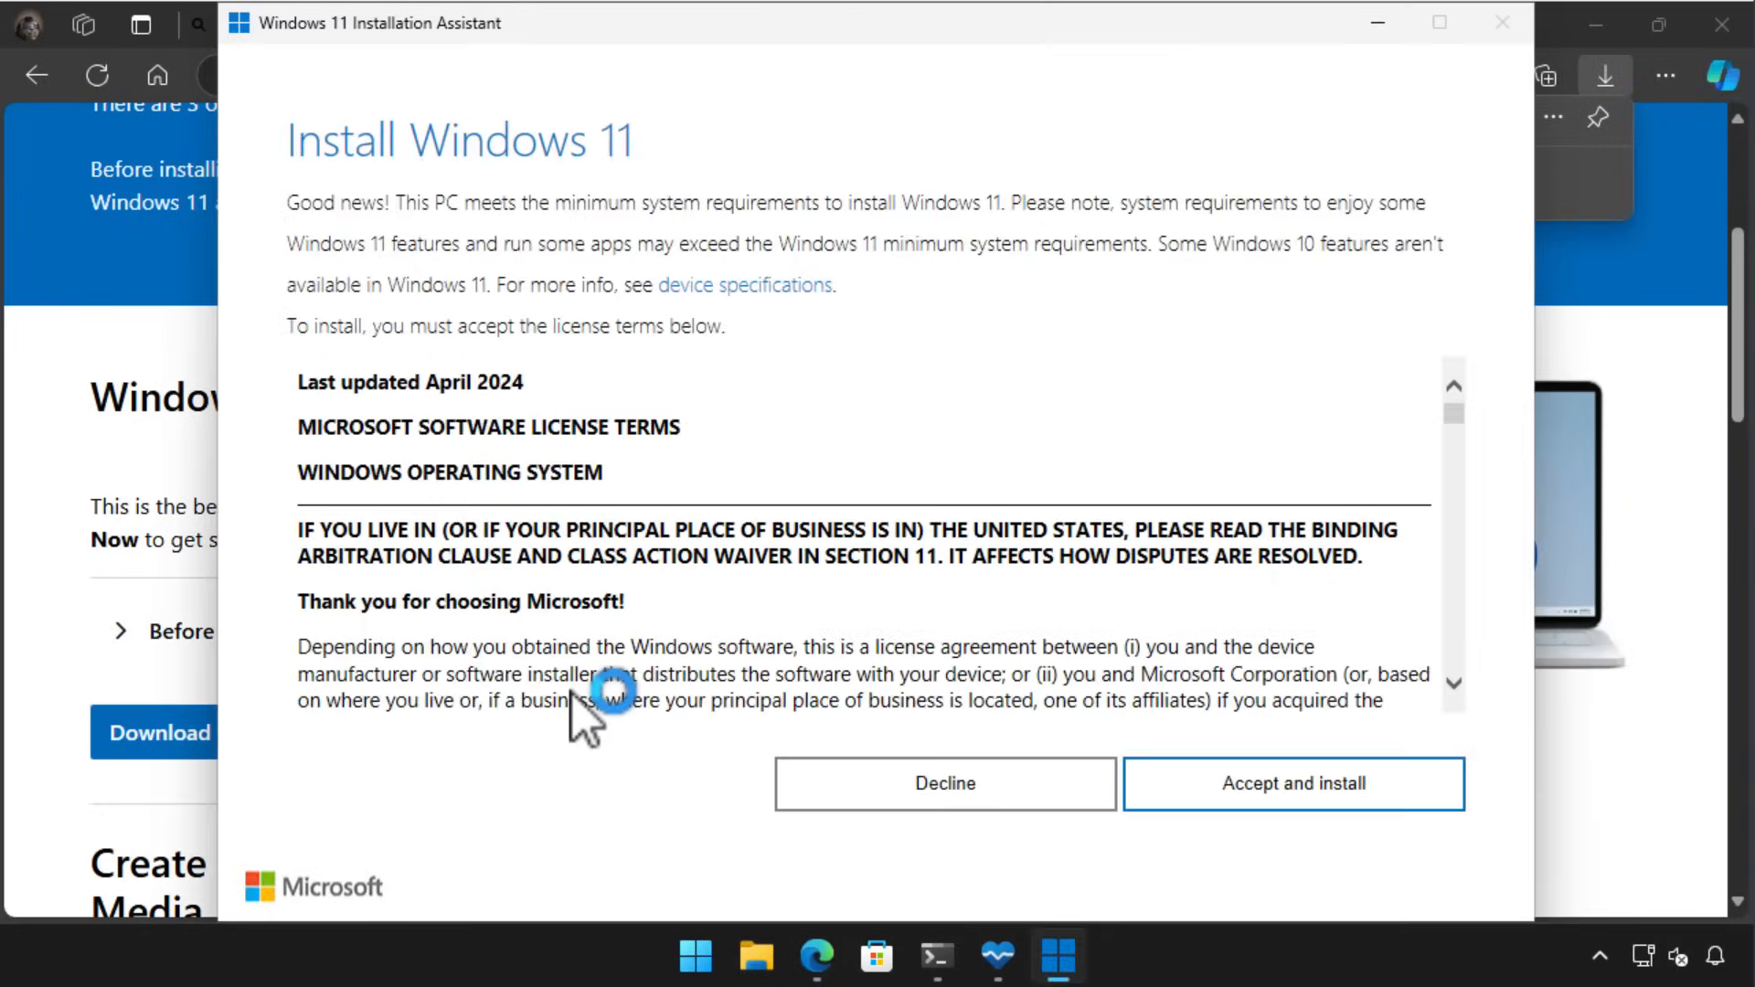
pyautogui.moveTo(1236, 749)
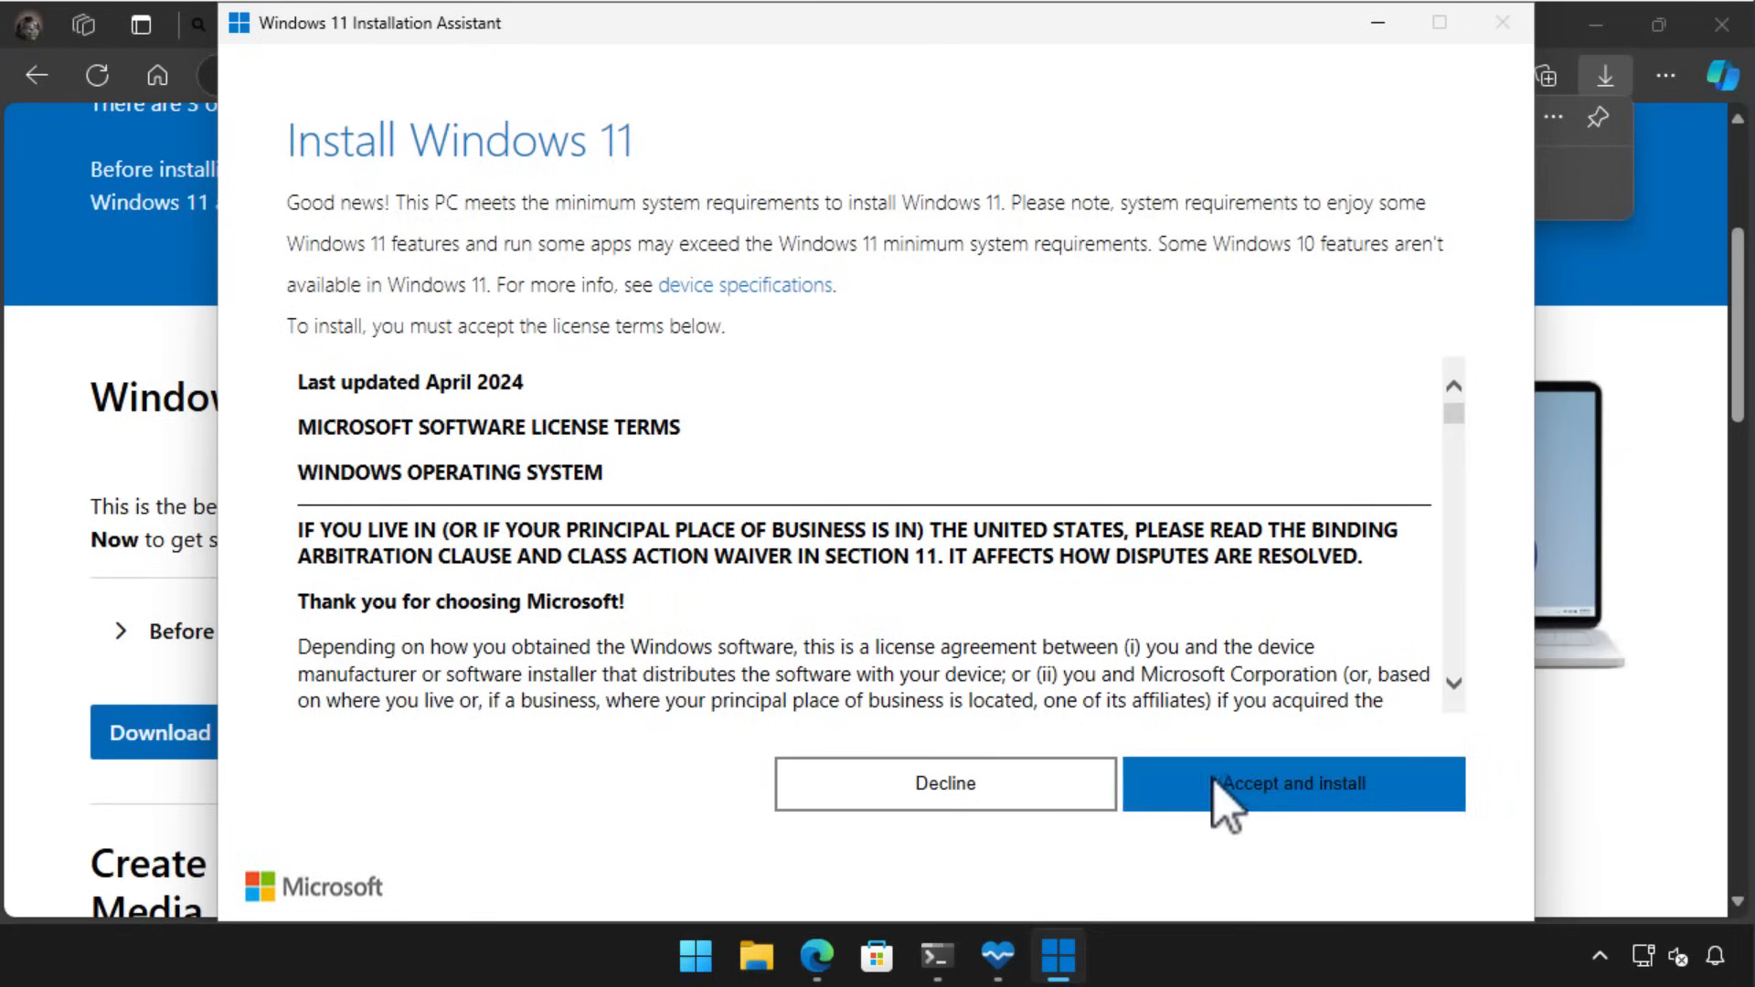
pyautogui.click(1291, 783)
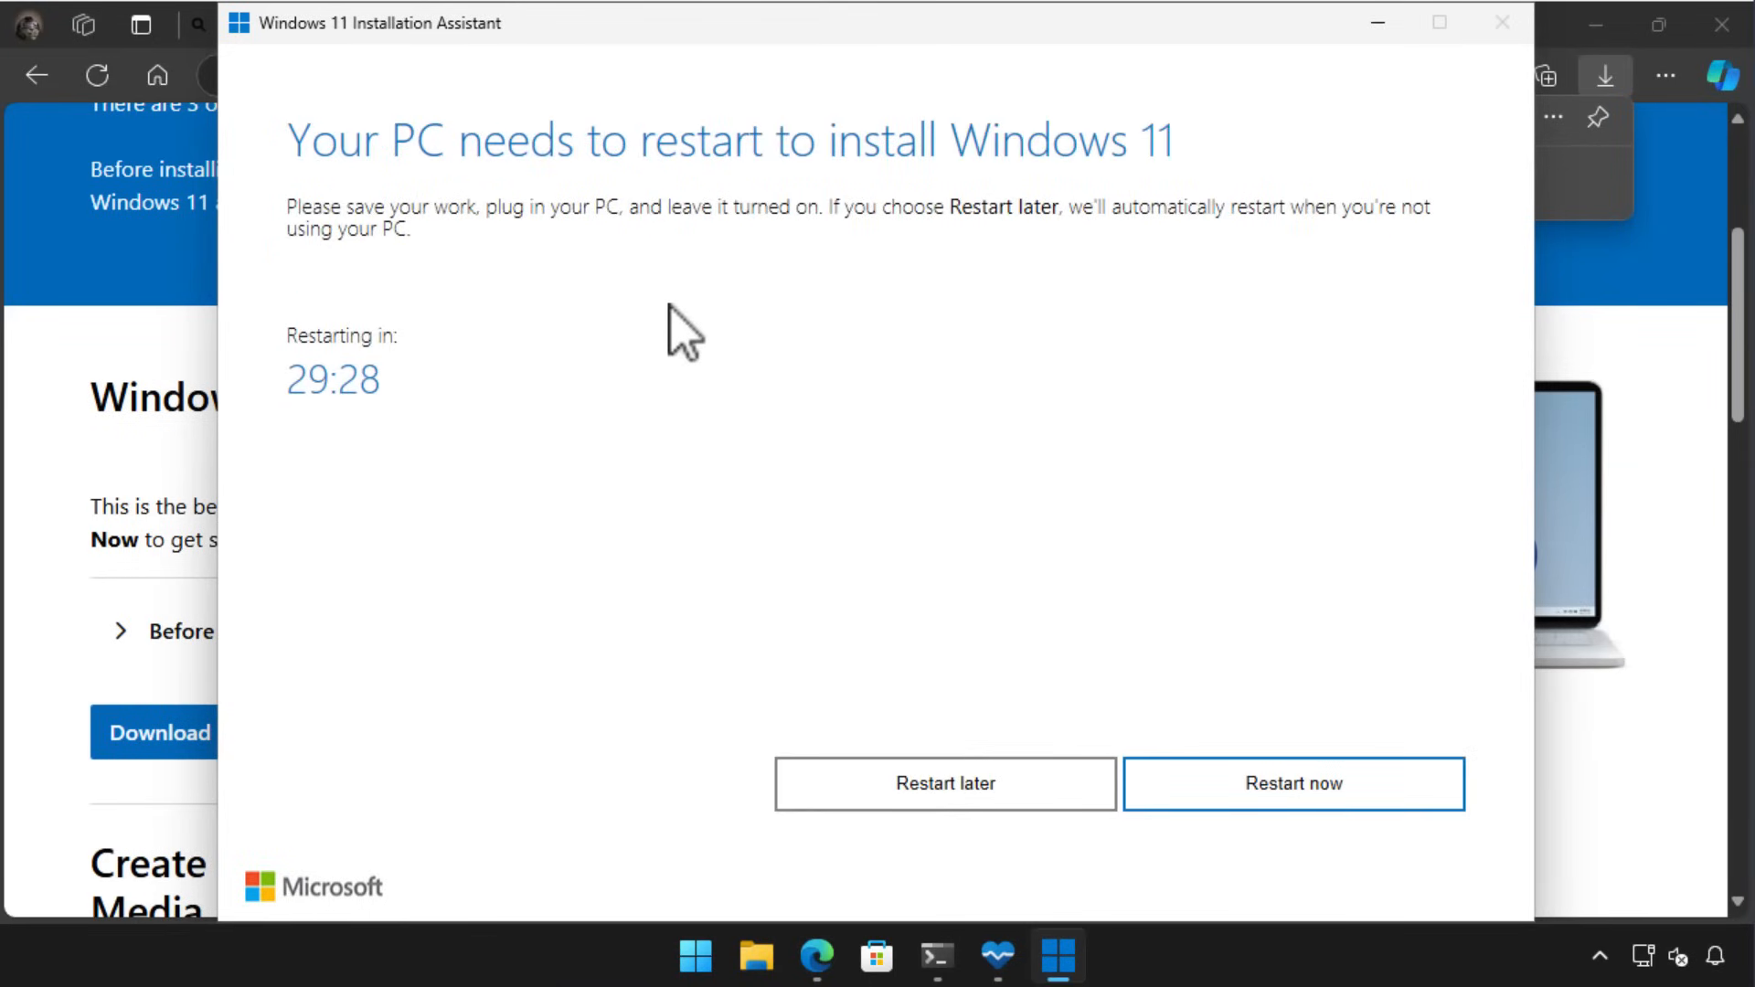
pyautogui.moveTo(1039, 577)
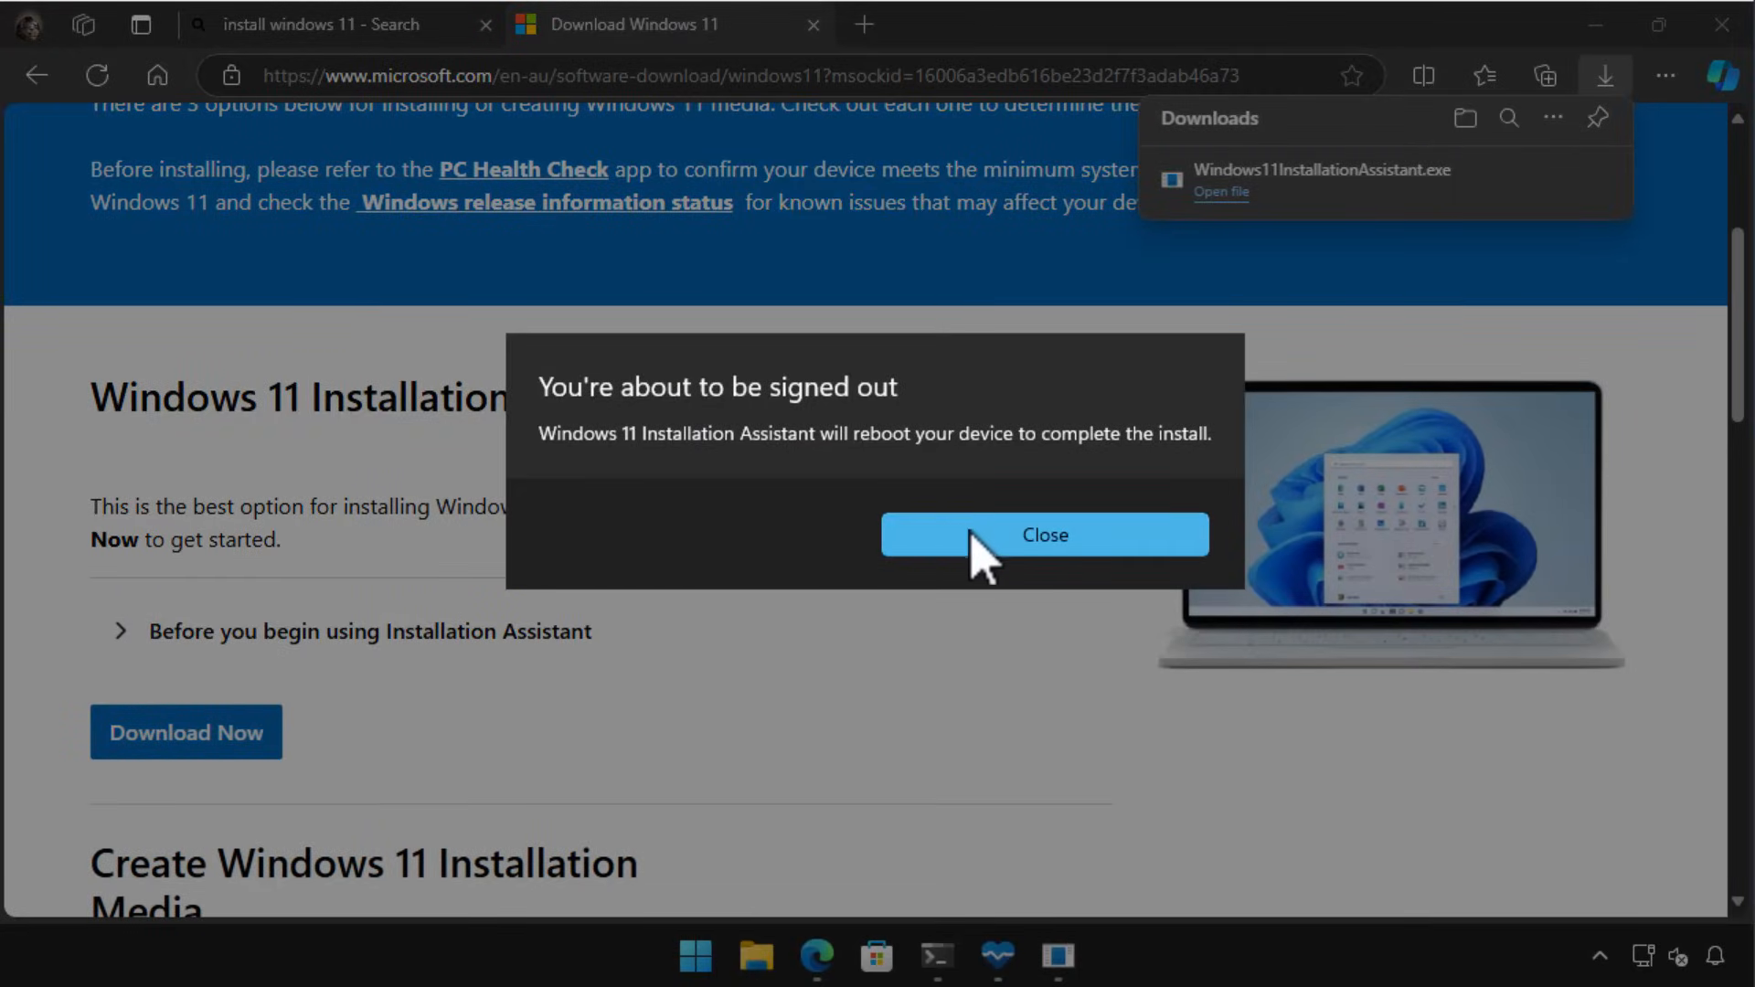
pyautogui.click(1042, 535)
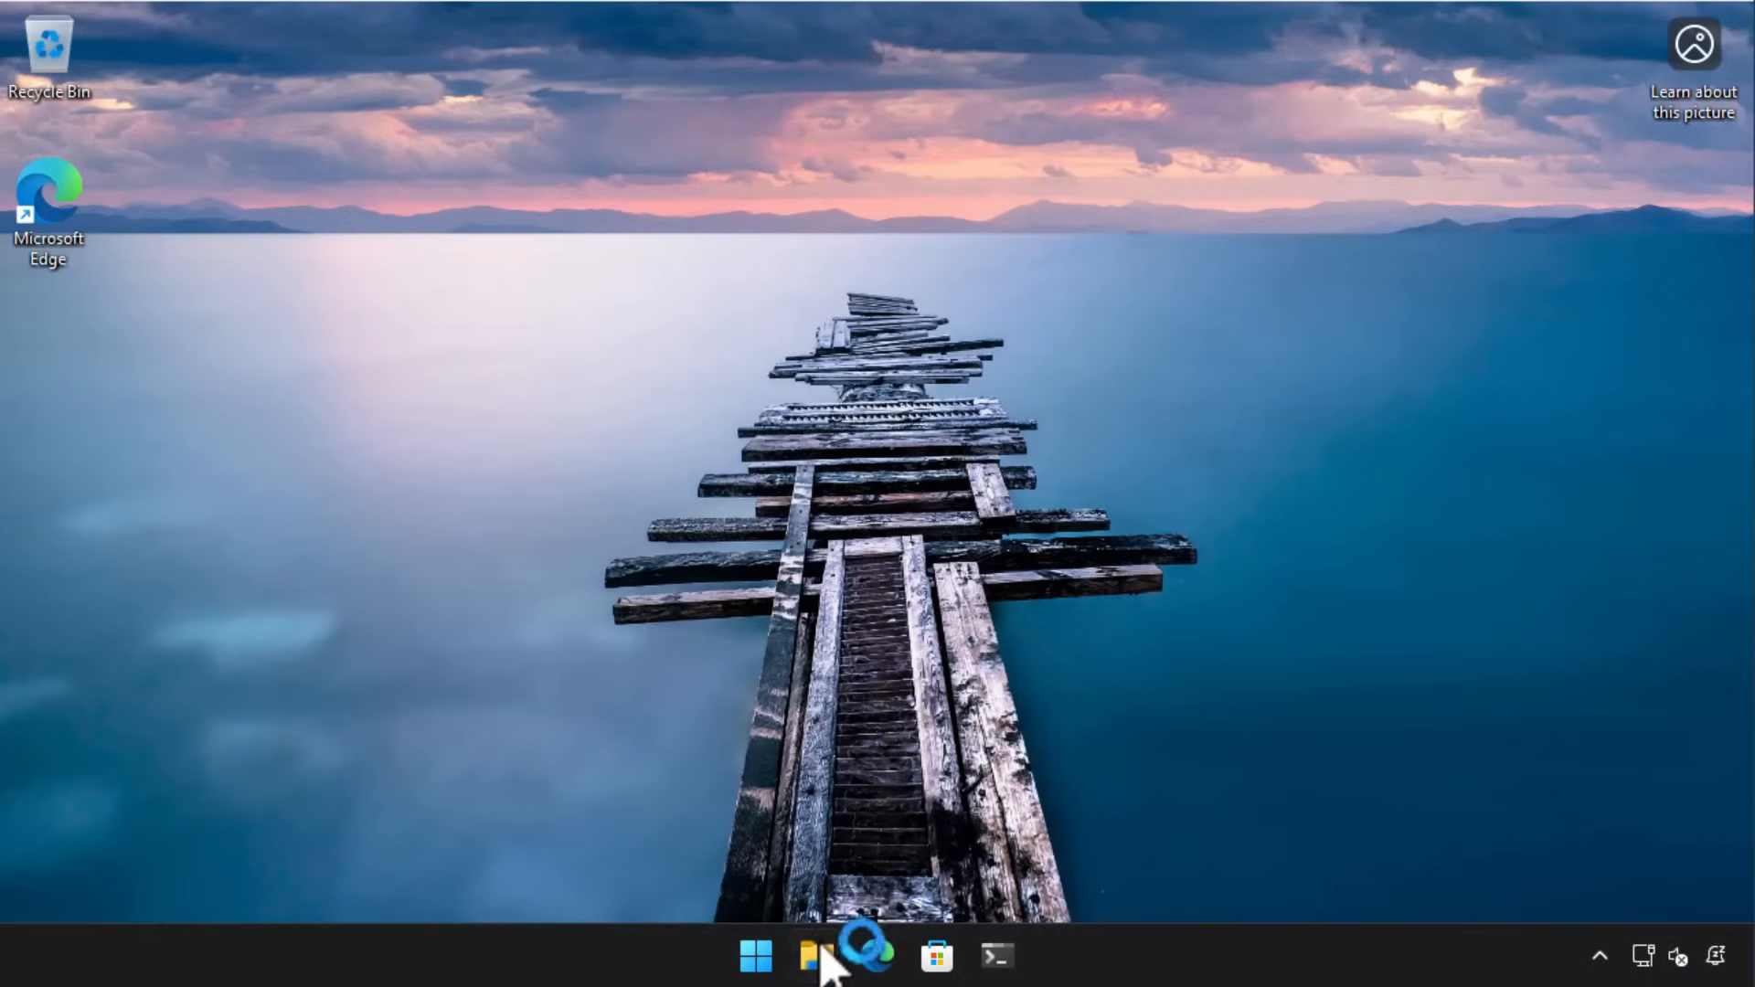
# Open This PC's About page and confirm Windows 11 Pro version 24H2
pyautogui.click(817, 957)
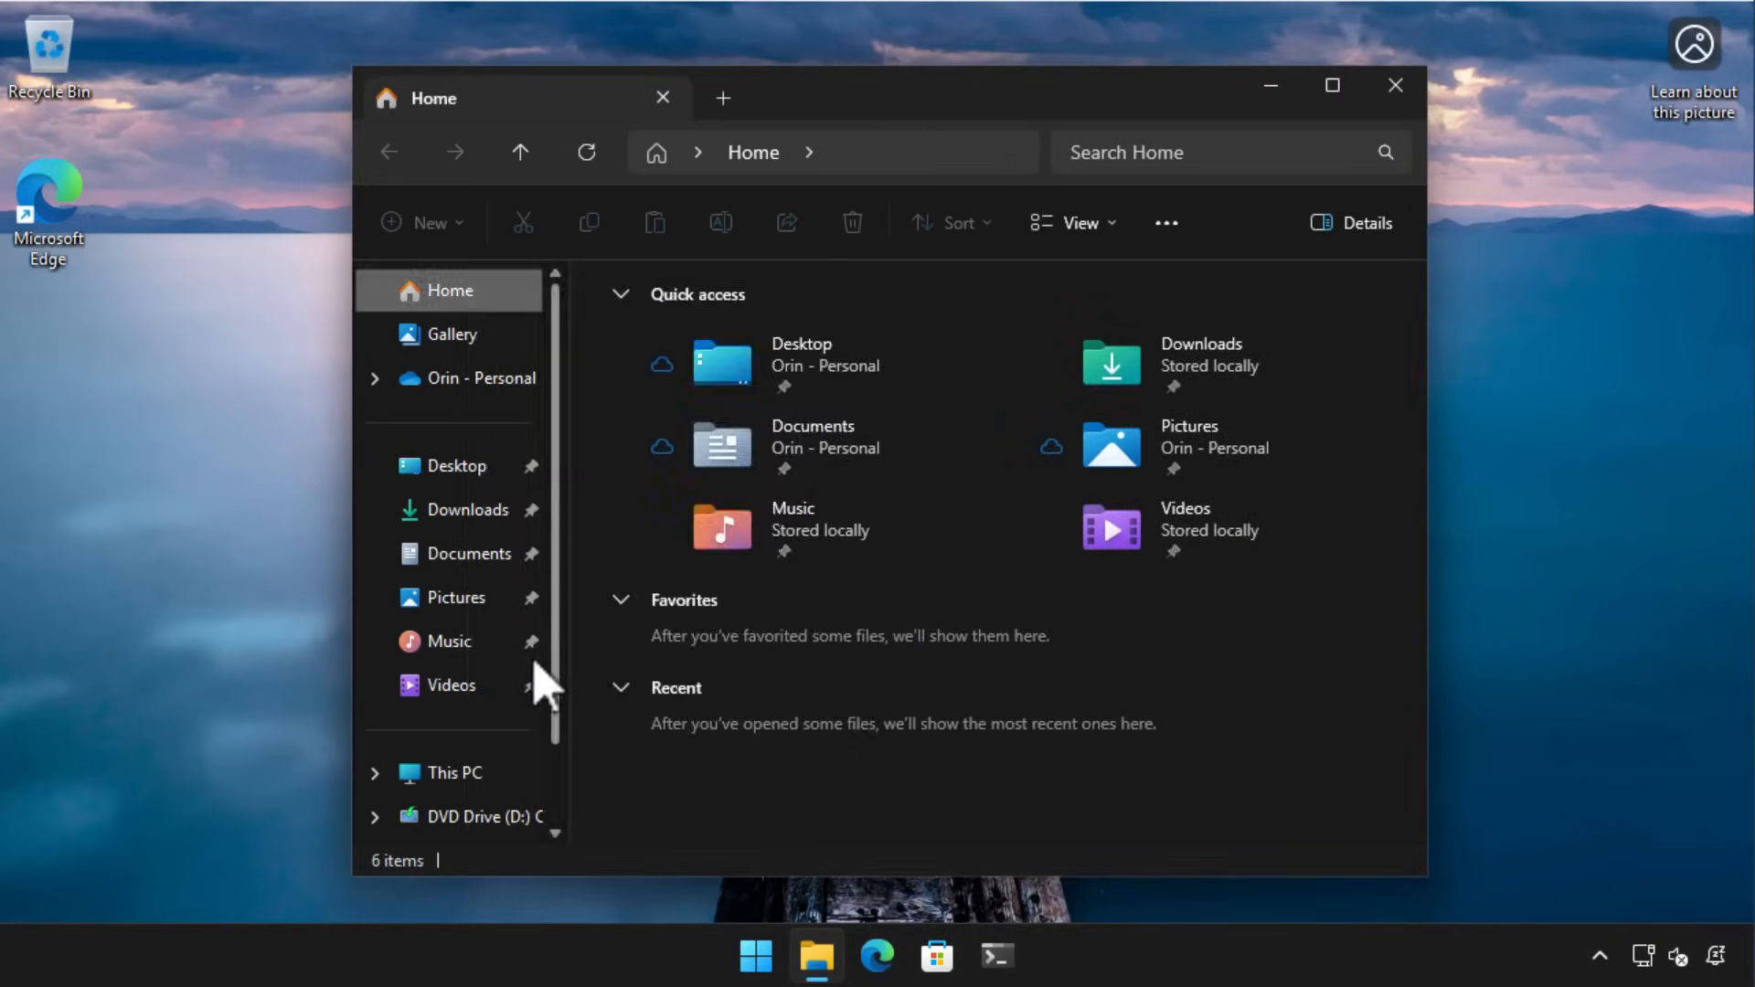
pyautogui.click(1026, 957)
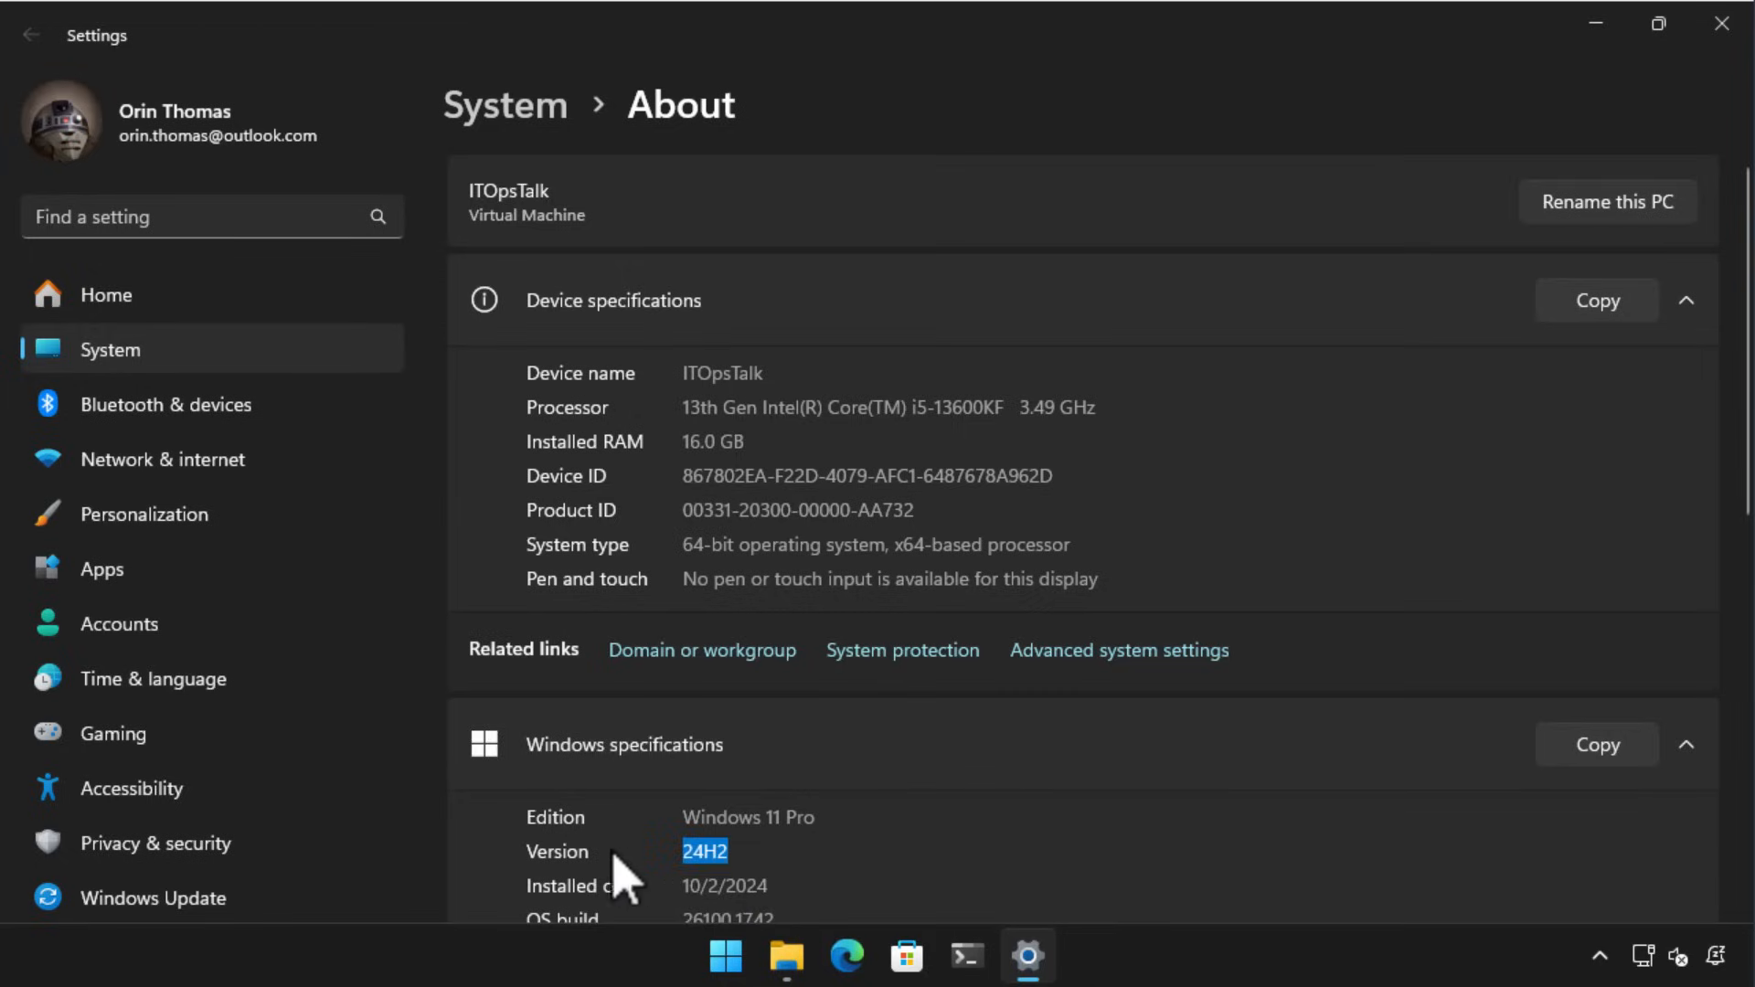